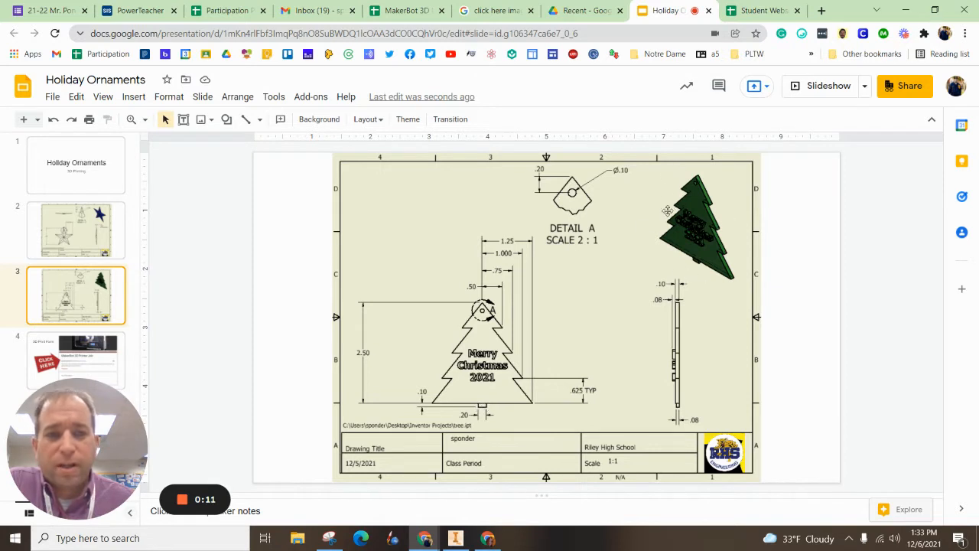
mouse_move(697, 272)
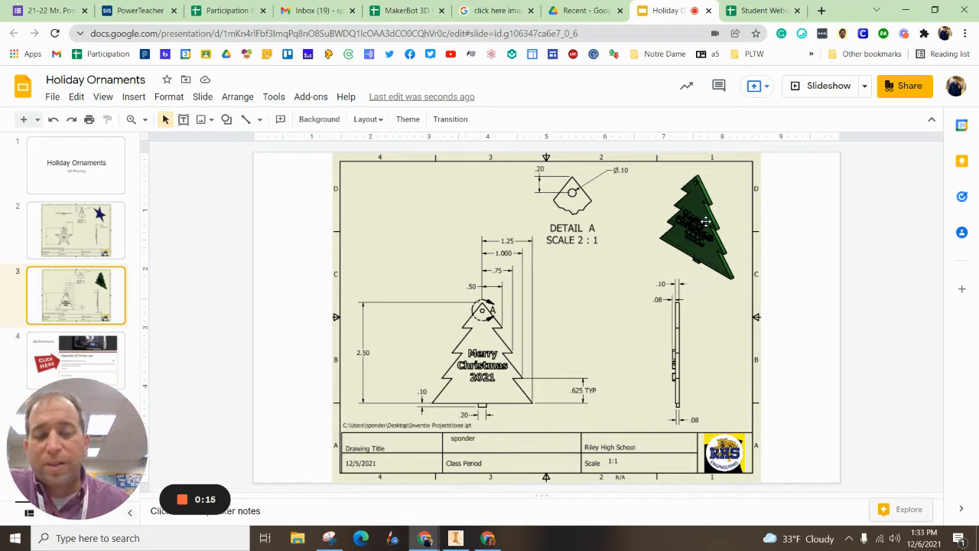
mouse_move(666, 275)
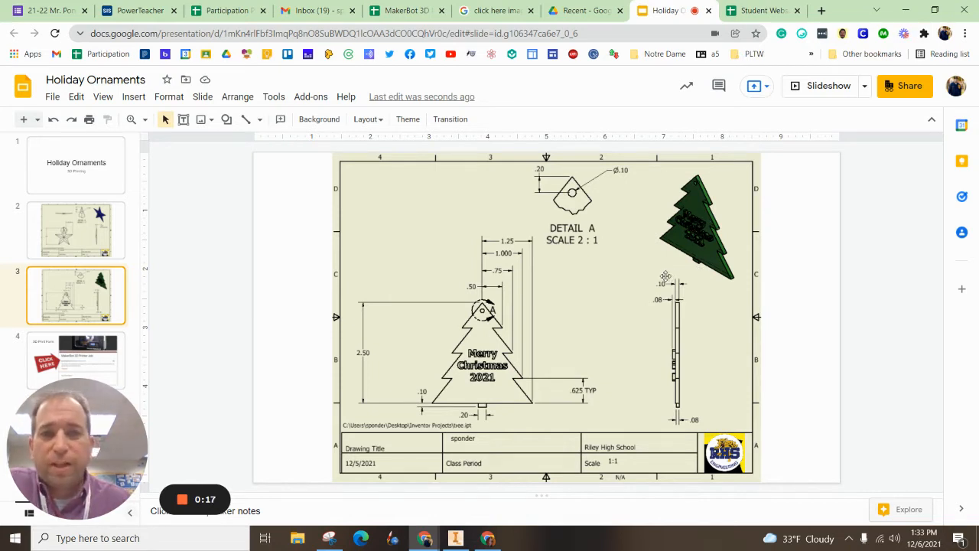
mouse_move(624, 320)
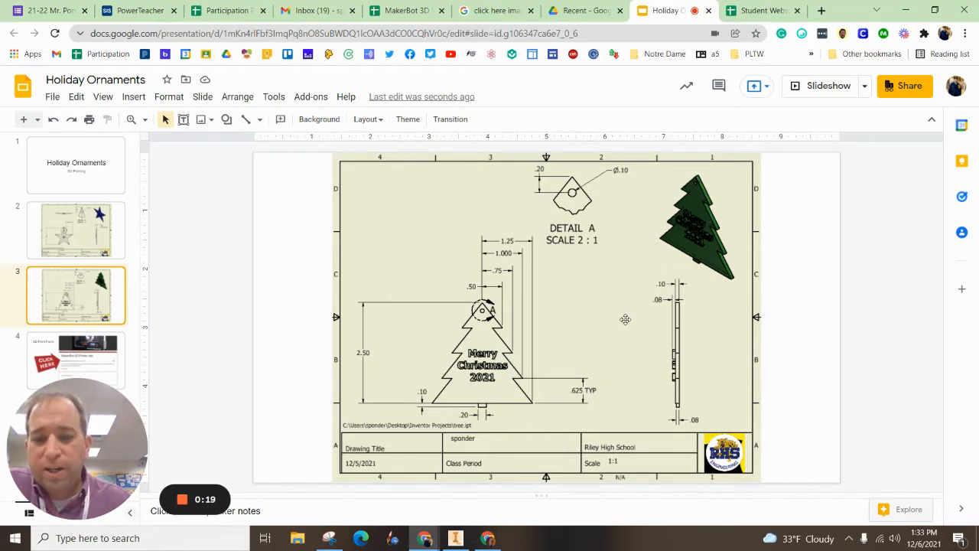
Step: Switch from the Holiday Ornaments slide to the finished tree.ipt model in Inventor
click(456, 539)
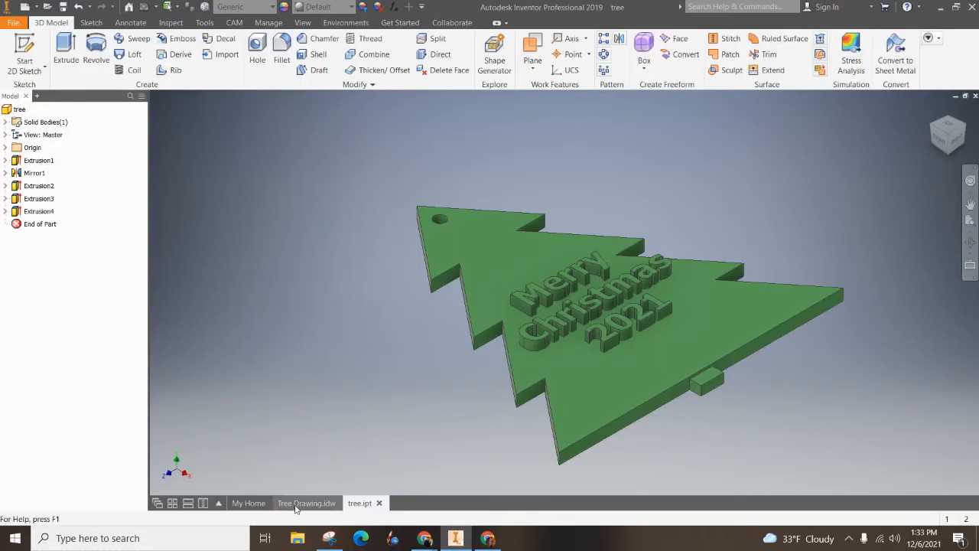
Step: Switch to the Tree Drawing document before starting a new inch part
click(306, 501)
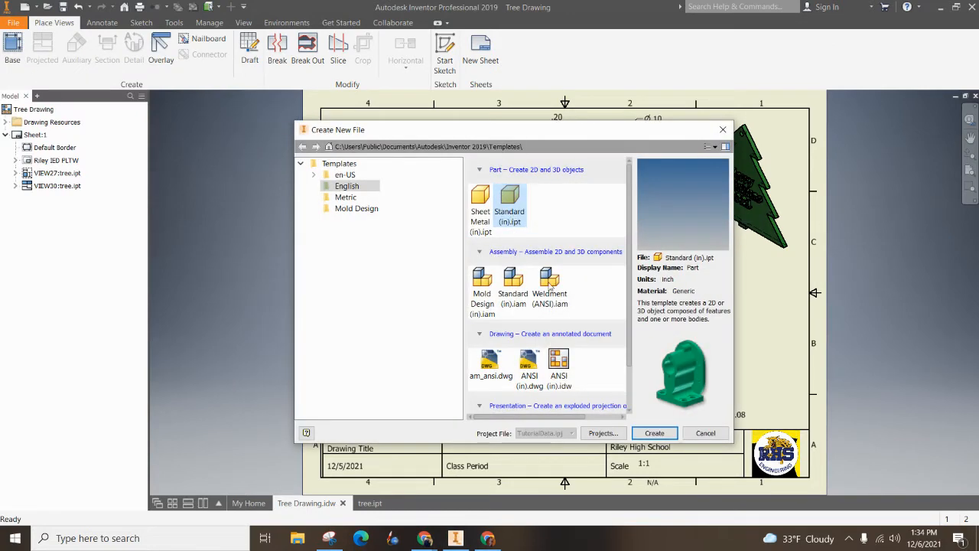
Step: Create a new Standard (in) part, accept the style conflict, and start a 2D sketch on a plane
click(655, 433)
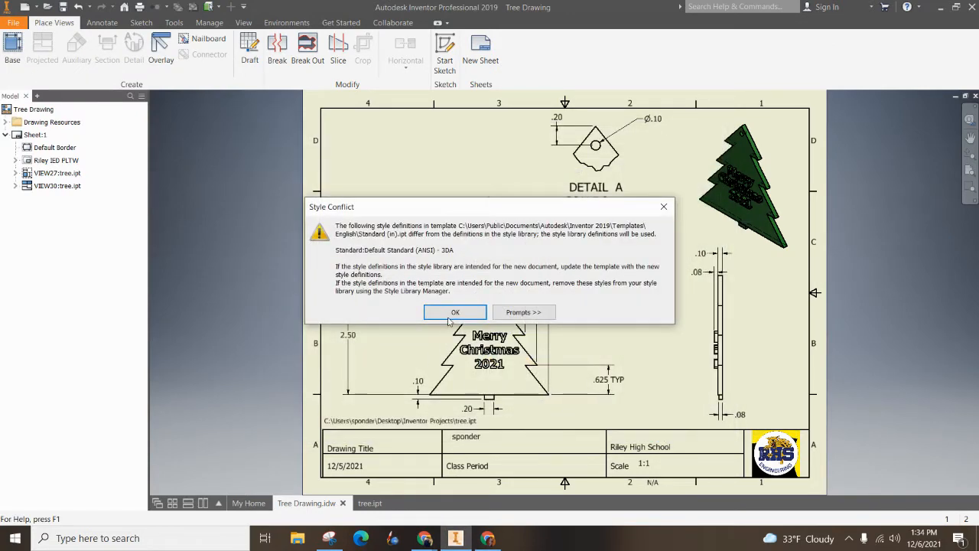
click(456, 312)
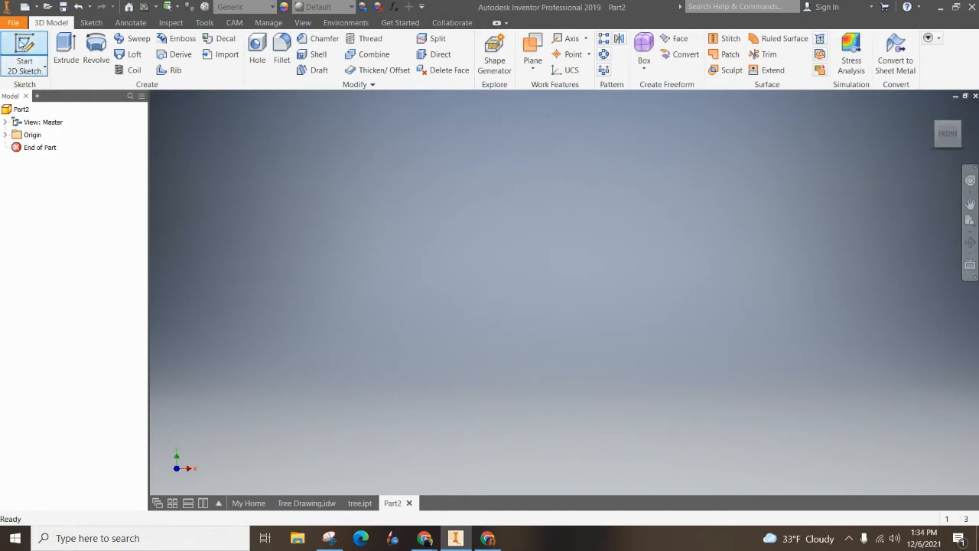
click(25, 55)
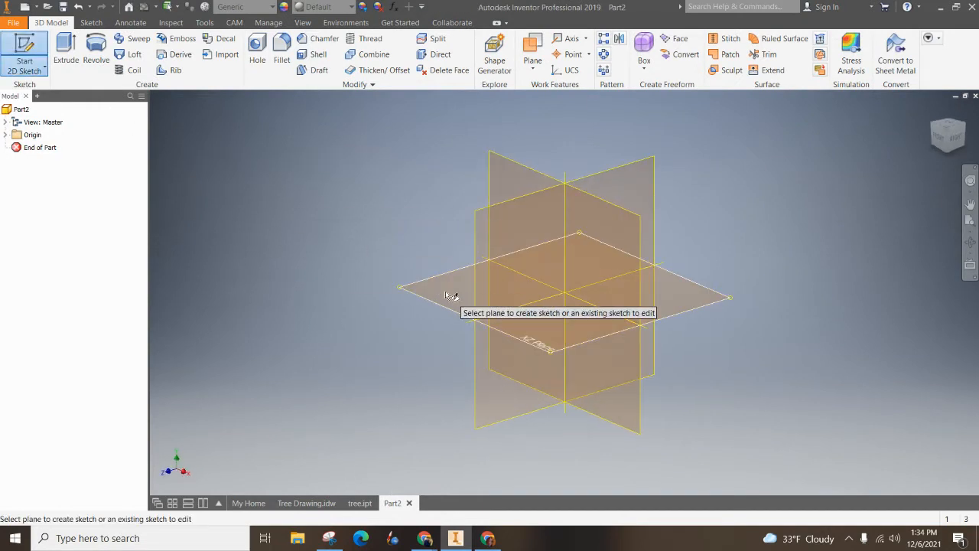
click(452, 288)
text(2)
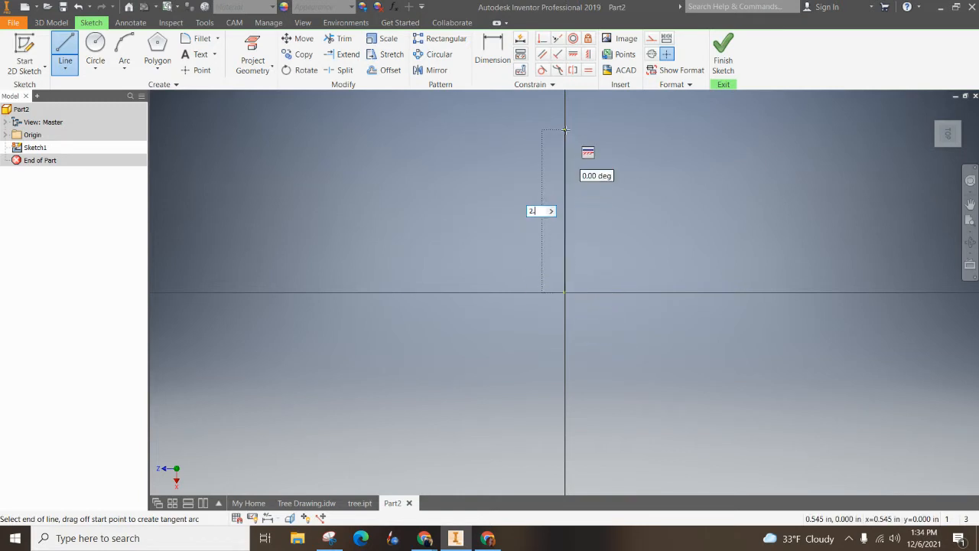
Step: Sketch the trunk centre line and first branch triangle, then begin dimensioning its first line
text(.5)
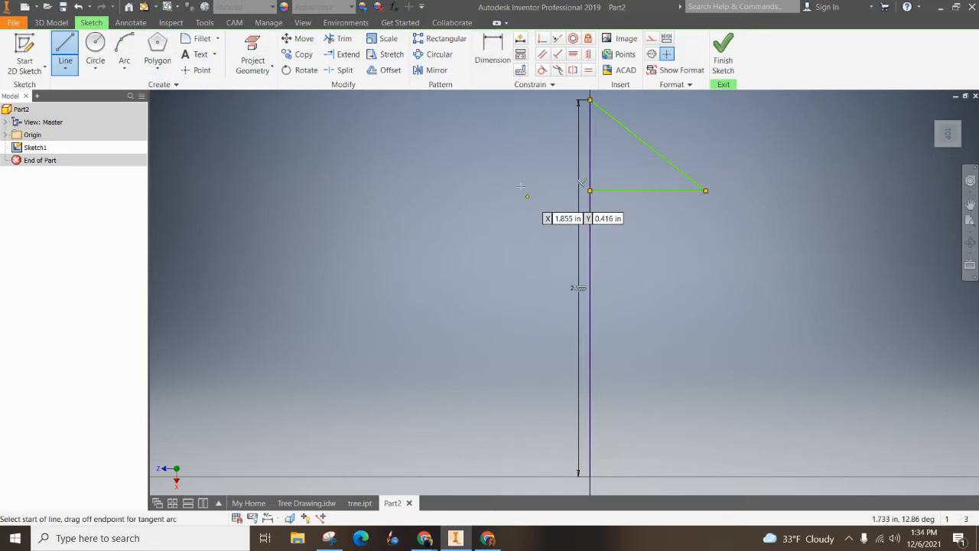
click(492, 46)
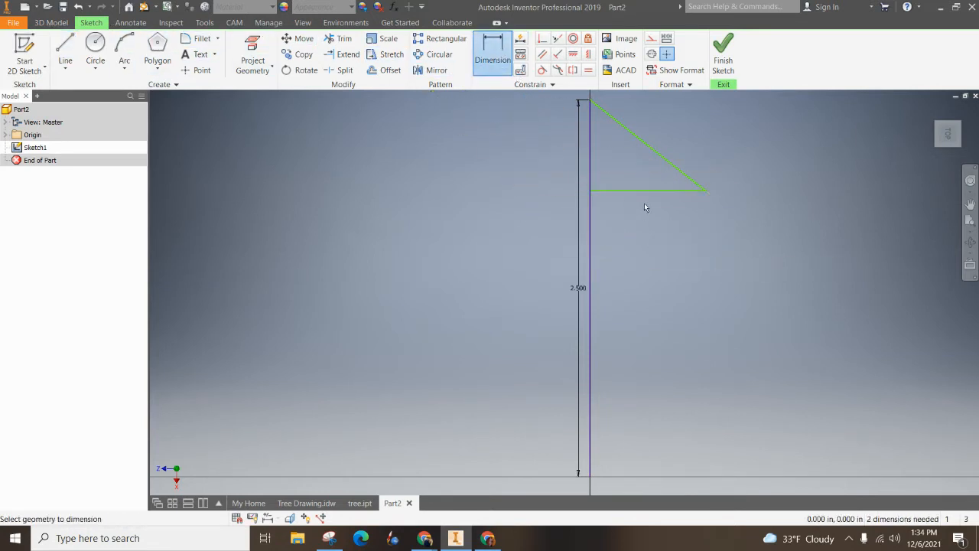
click(648, 190)
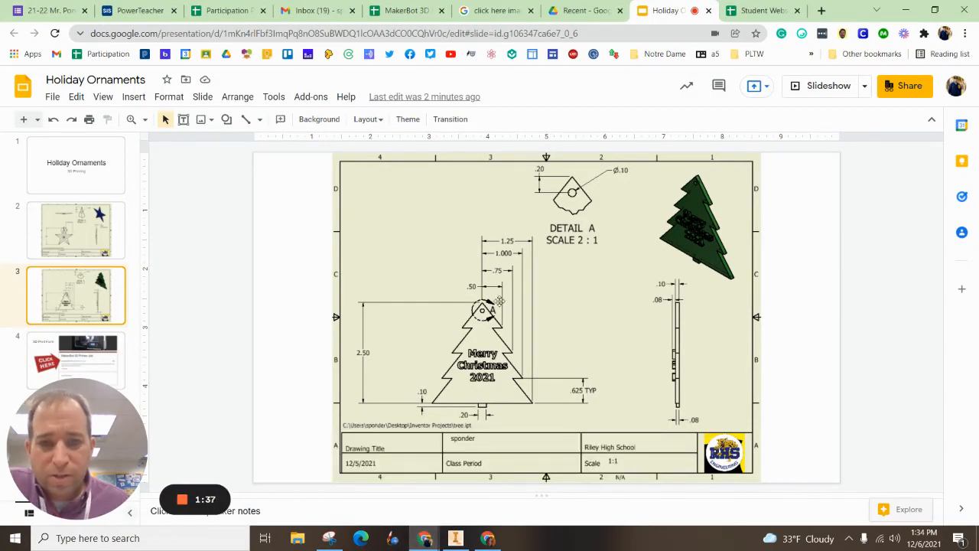
mouse_move(520, 270)
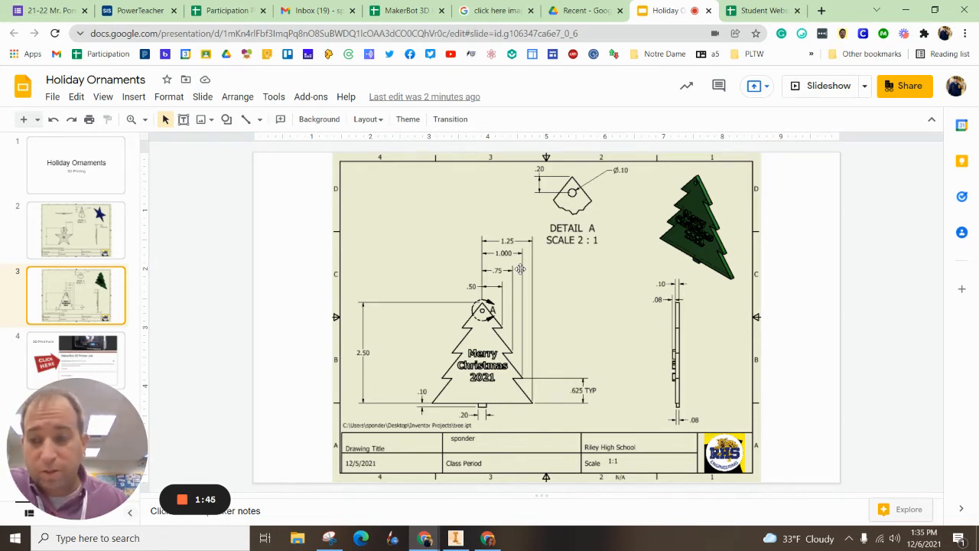
Step: Return from the drawing slide to the Part2 sketch in Inventor
click(455, 539)
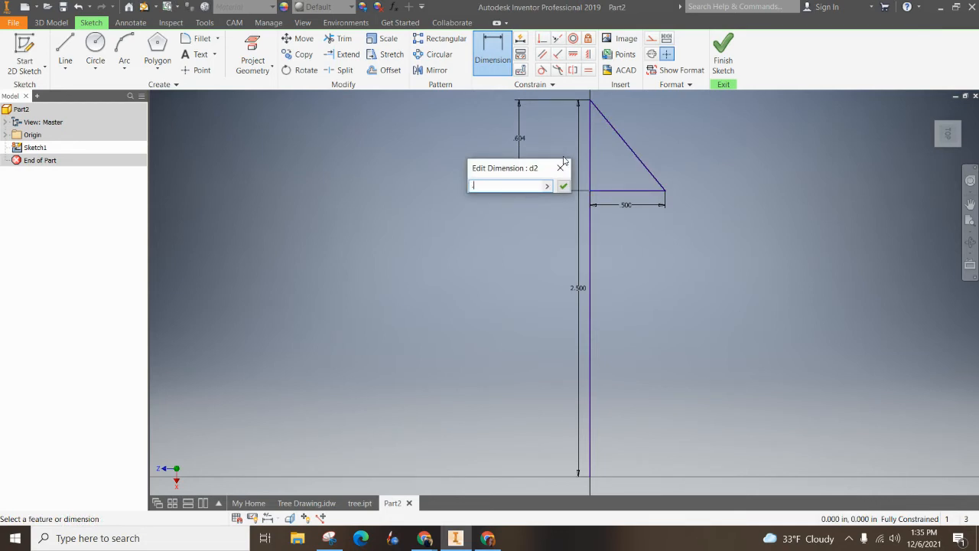
Step: Size the top tier .625 tall by .500 wide and outline the second .750-wide tier below it
click(563, 185)
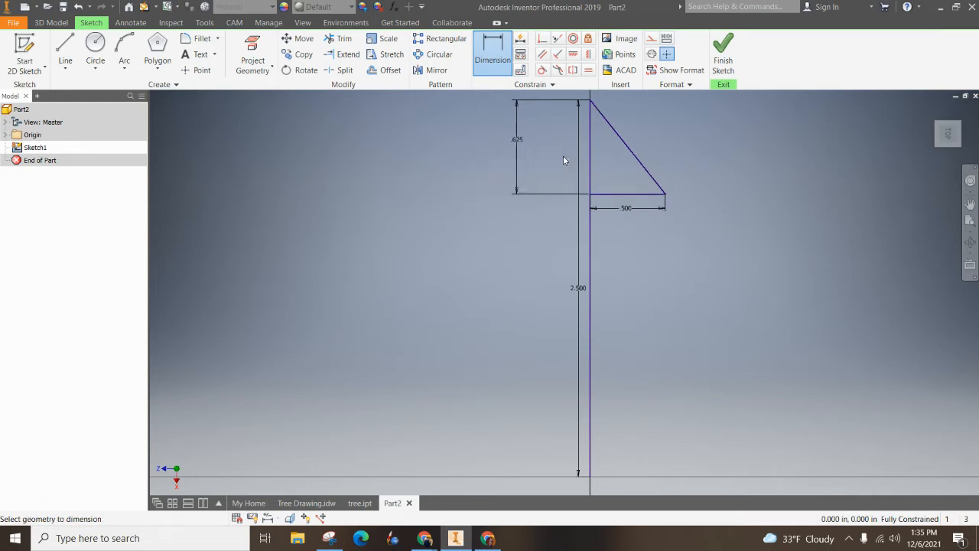
click(65, 45)
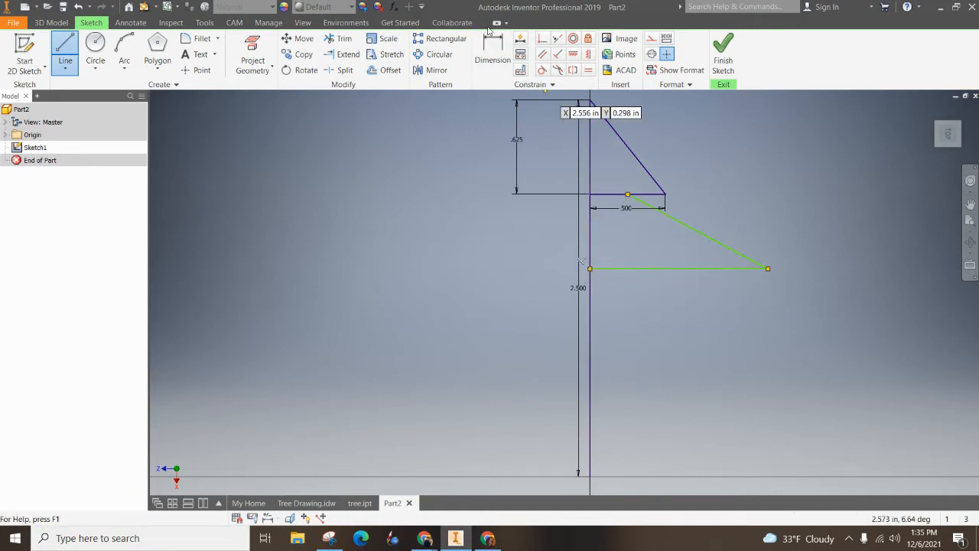
click(493, 46)
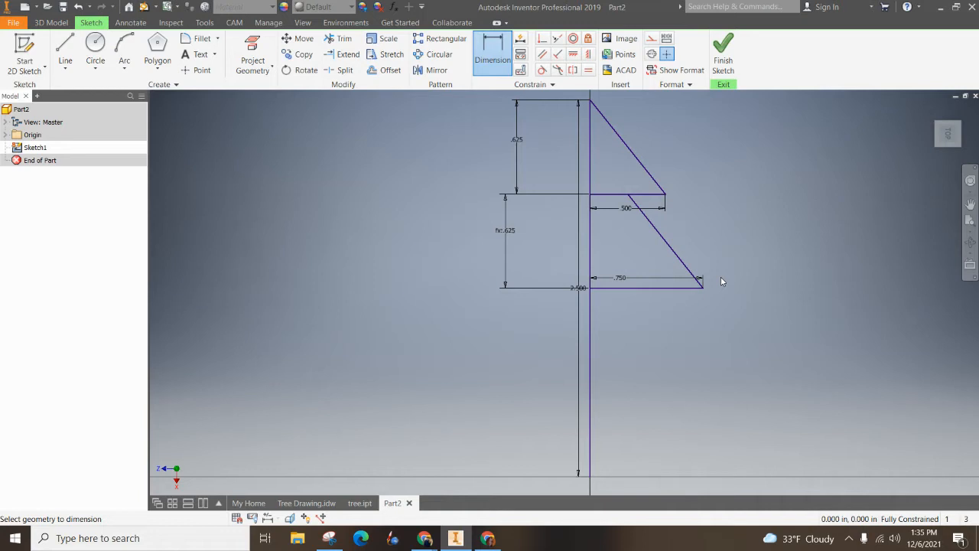
Step: Draw the third branch tier, dimension it 1.000 wide and link its height with =d3
click(64, 48)
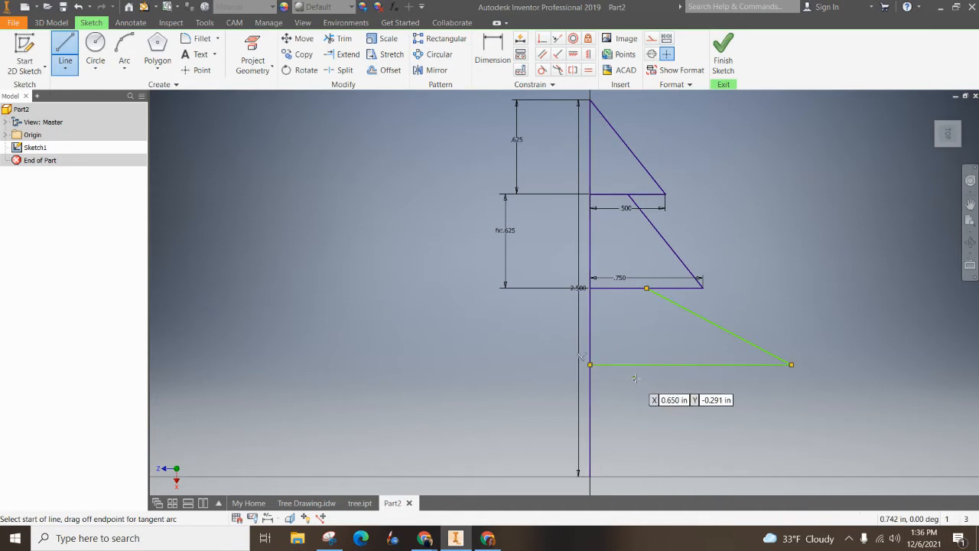
click(493, 54)
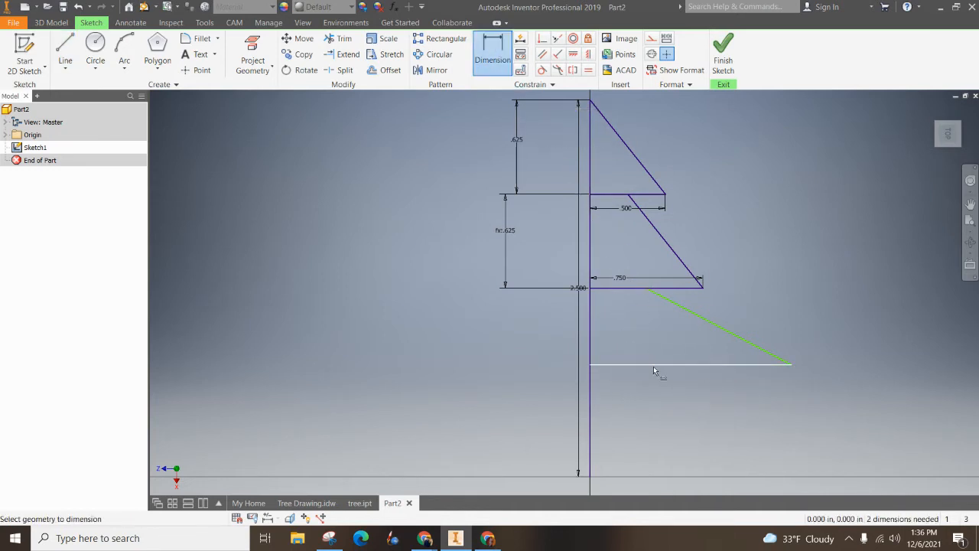
click(655, 349)
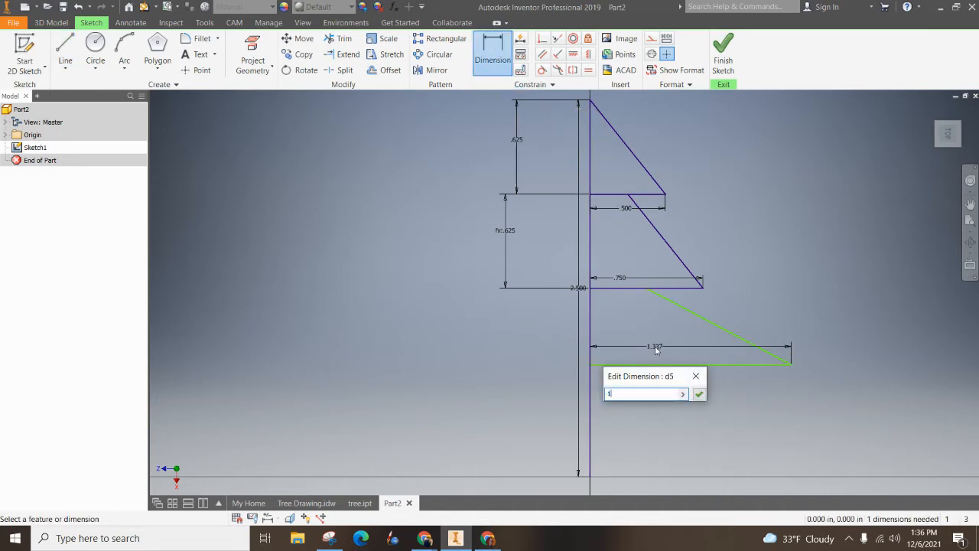
click(698, 394)
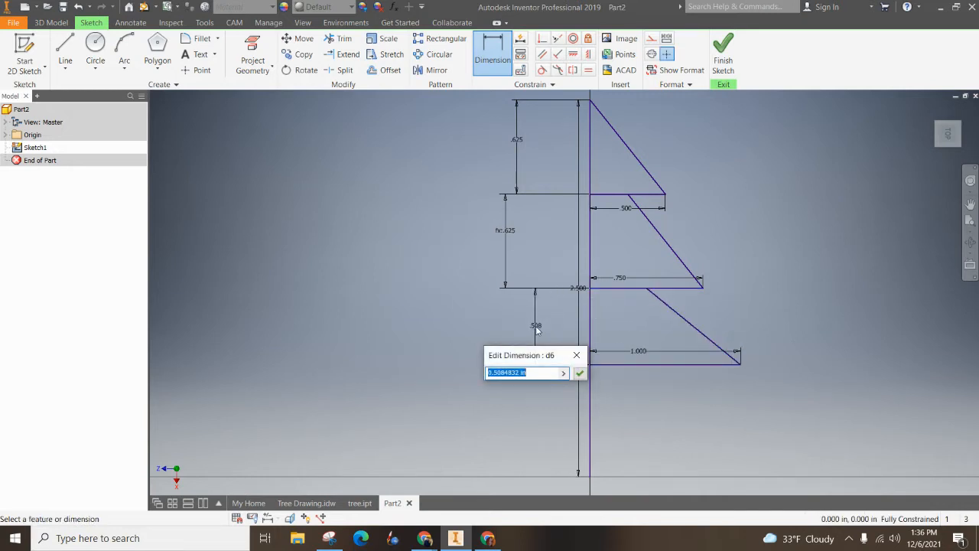
text(=d3)
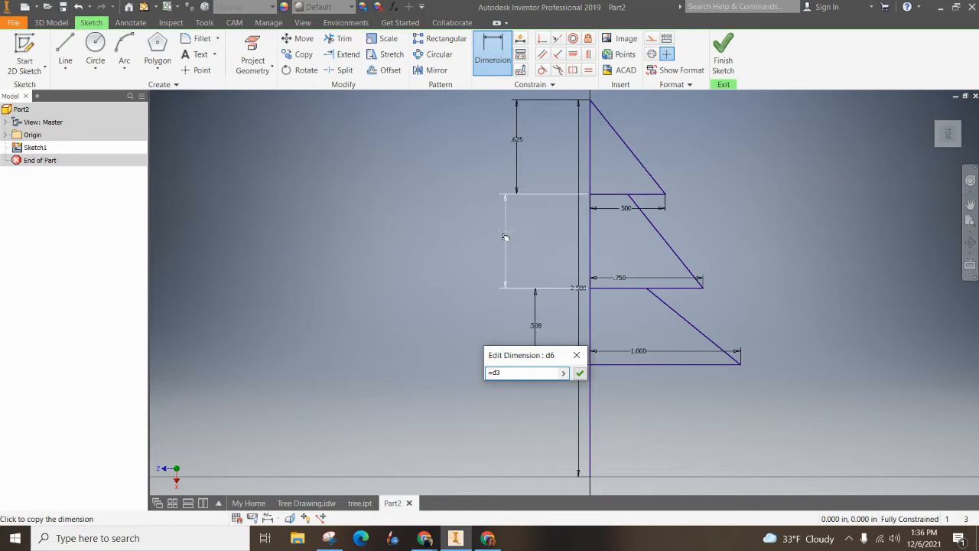
click(580, 373)
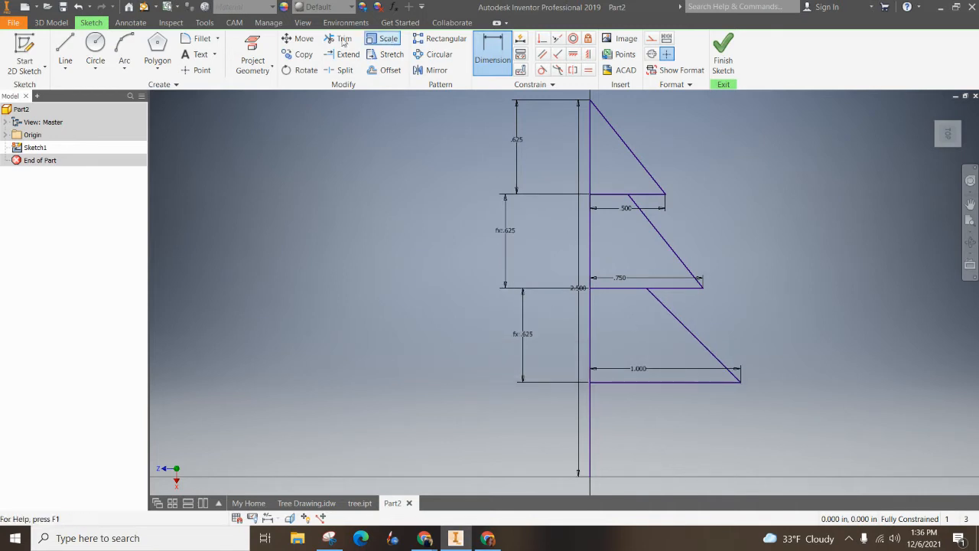
Step: Draw the bottom branch tier and dimension its width at about 1.250
click(64, 46)
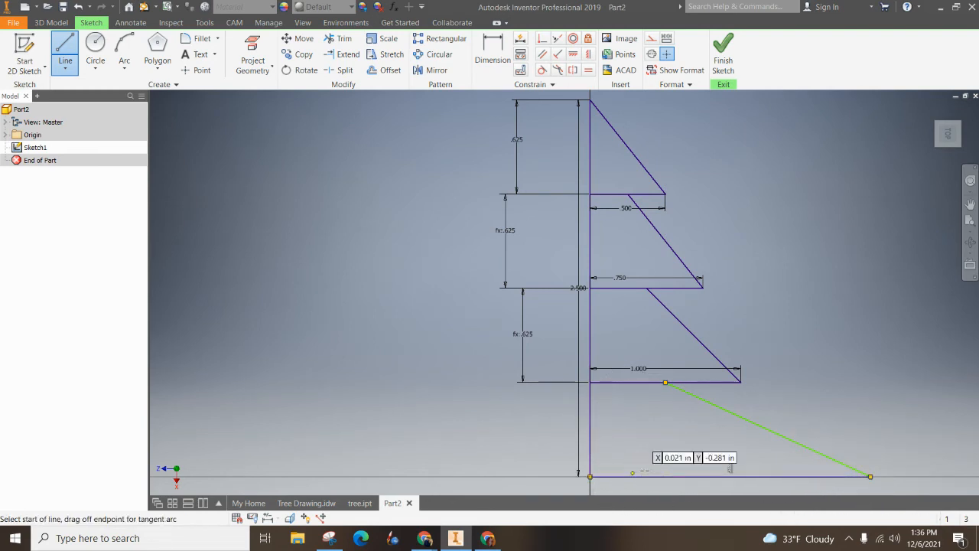
click(492, 53)
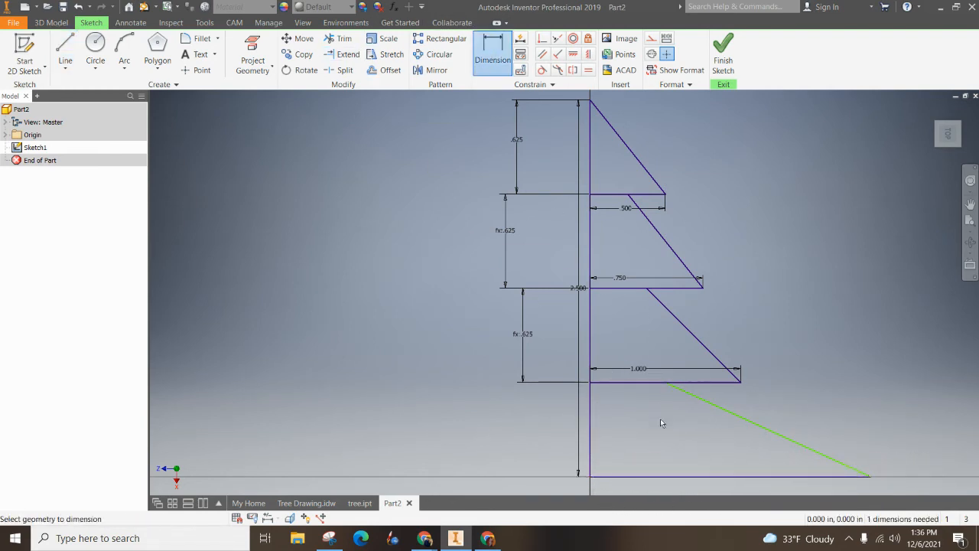
click(661, 422)
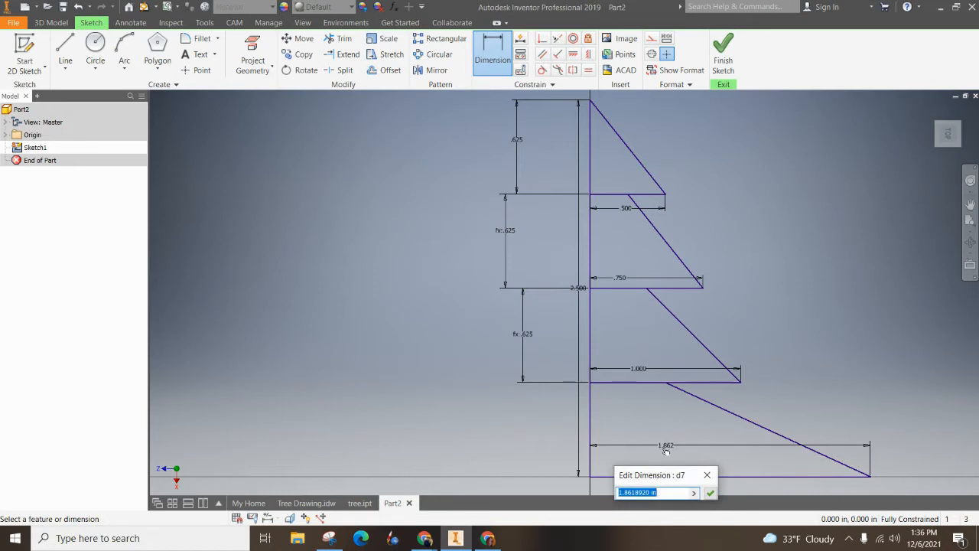
text(1.23)
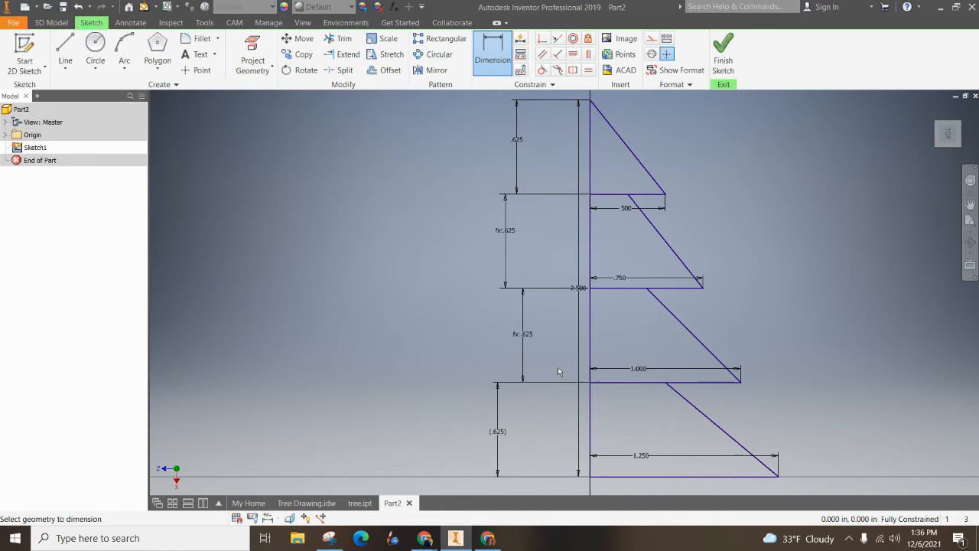
mouse_move(584, 349)
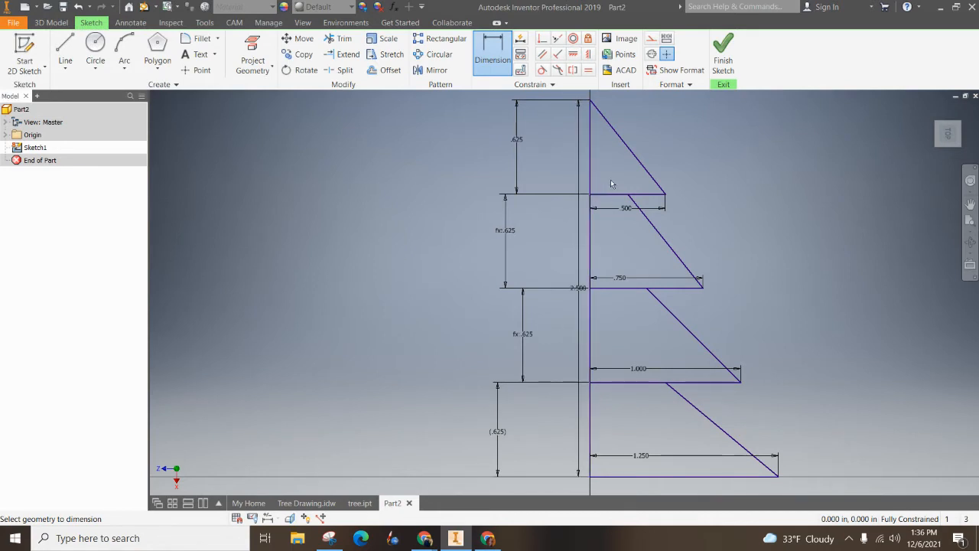
mouse_move(722, 54)
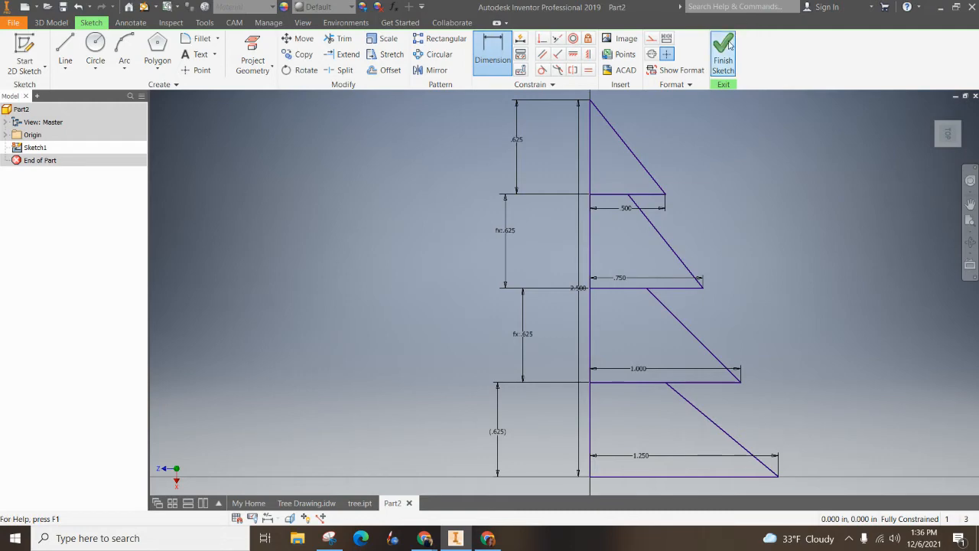
Step: Finish the sketch and extrude the half-tree profile into a thin plate
click(722, 49)
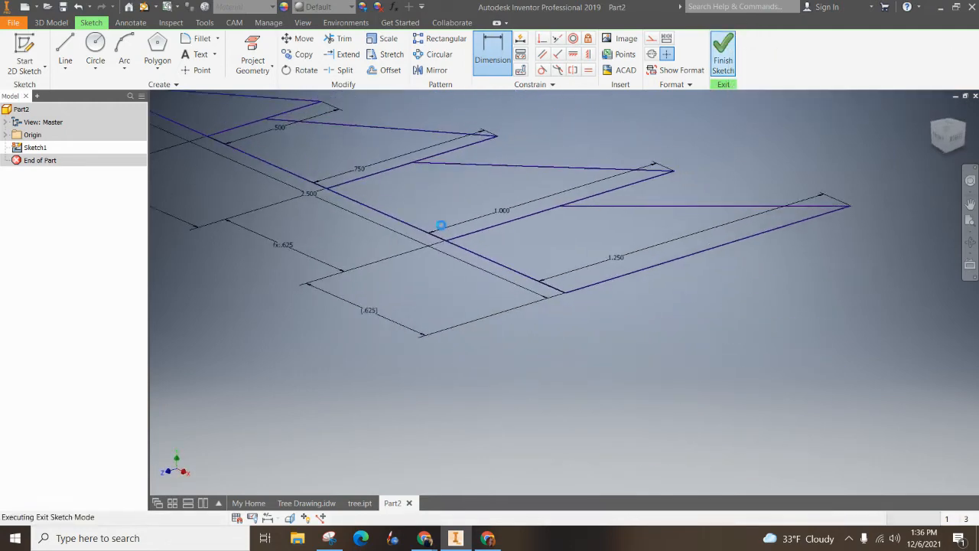
click(722, 49)
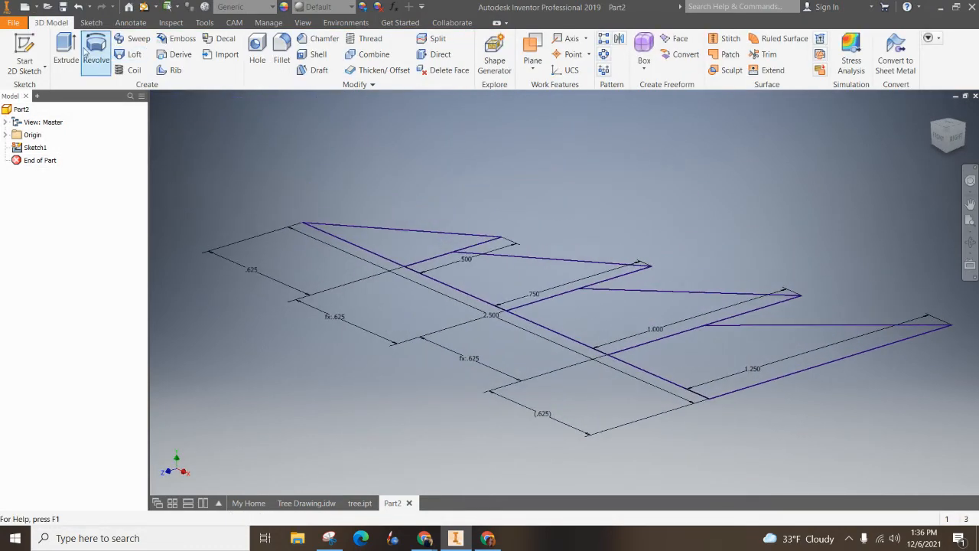
click(66, 48)
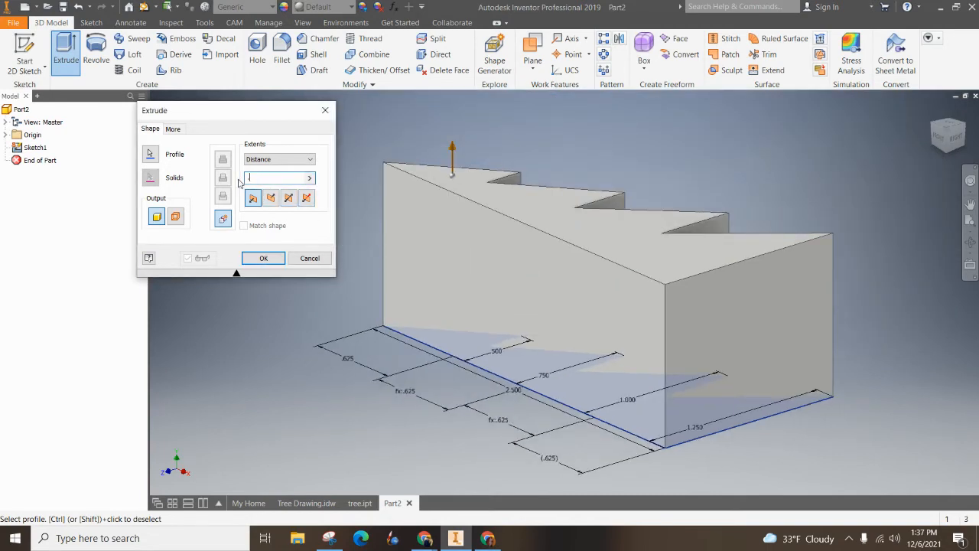
click(263, 257)
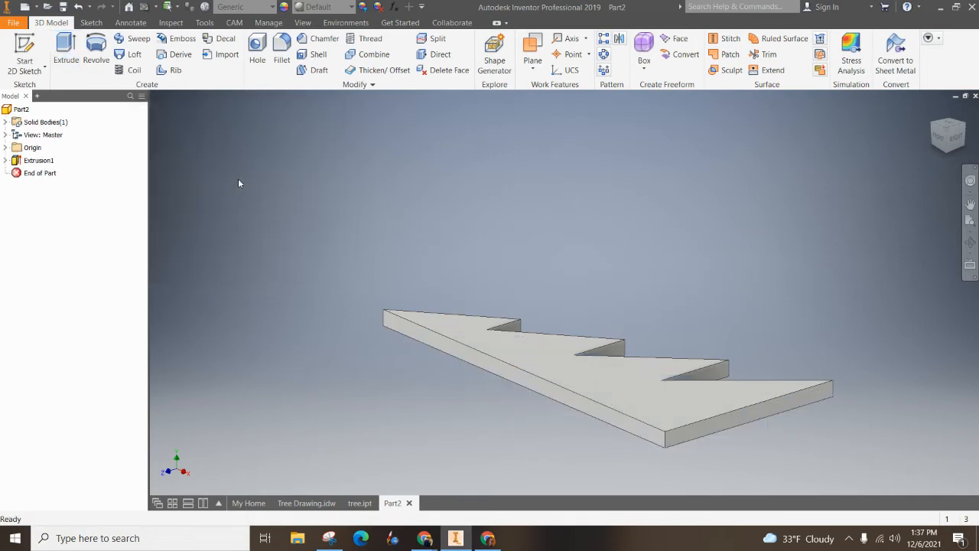
mouse_move(246, 184)
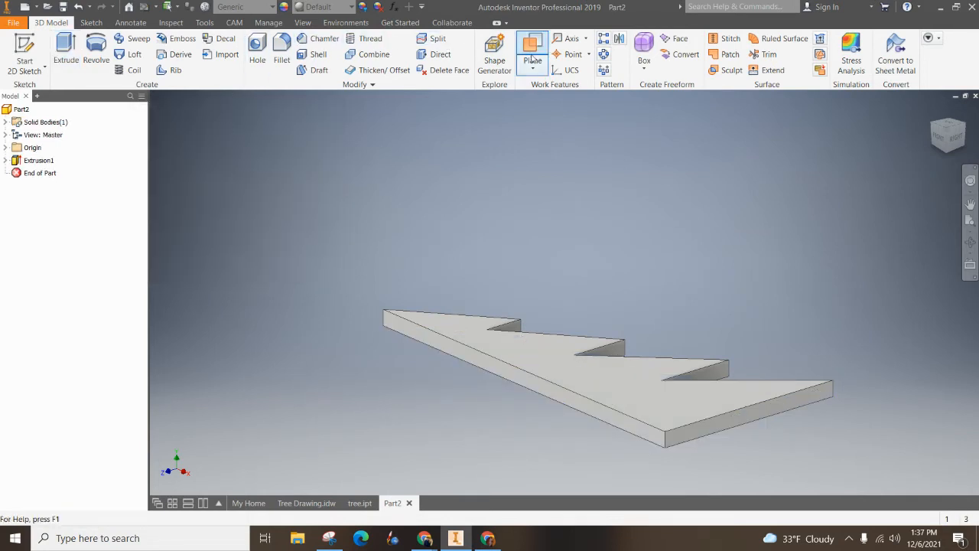
mouse_move(619, 39)
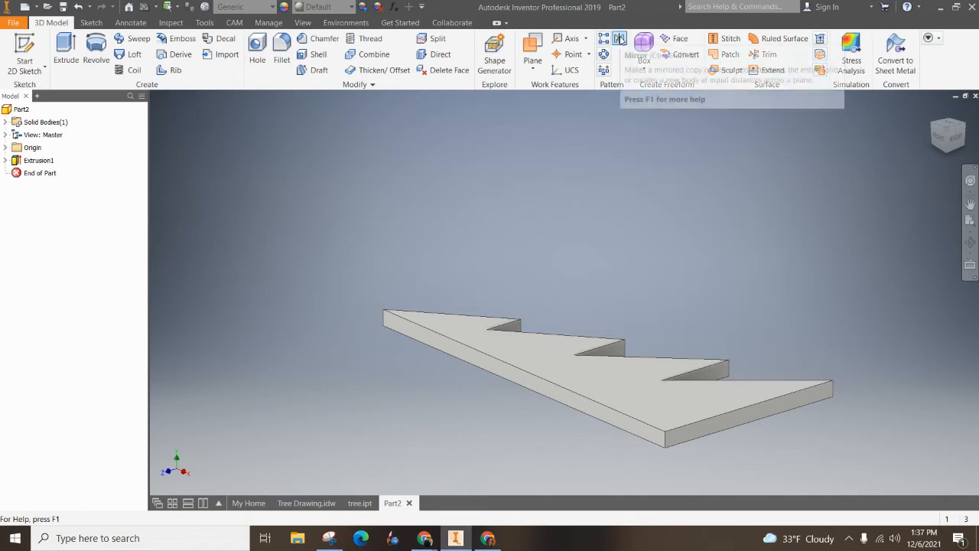
Step: Mirror Extrusion1 about its long straight face to form the full symmetric tree
click(620, 38)
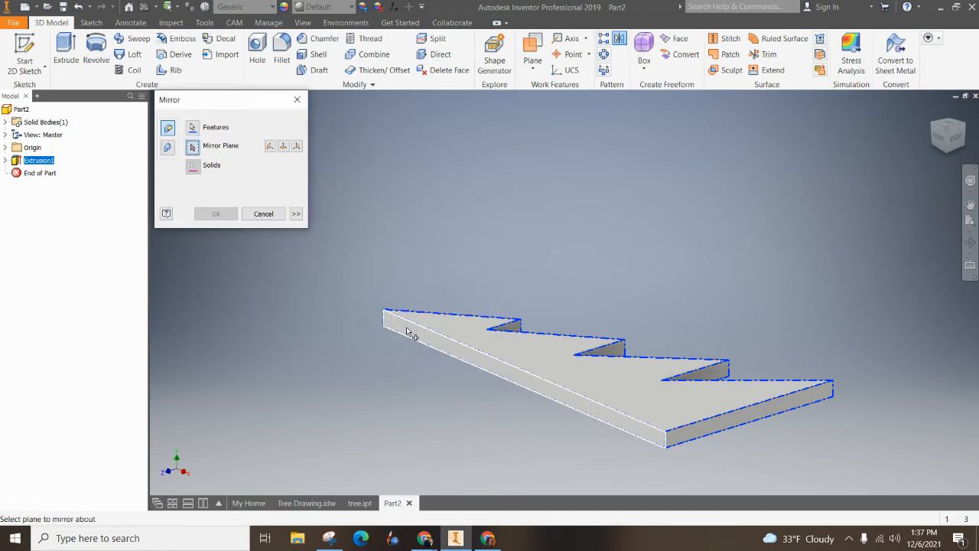
click(385, 344)
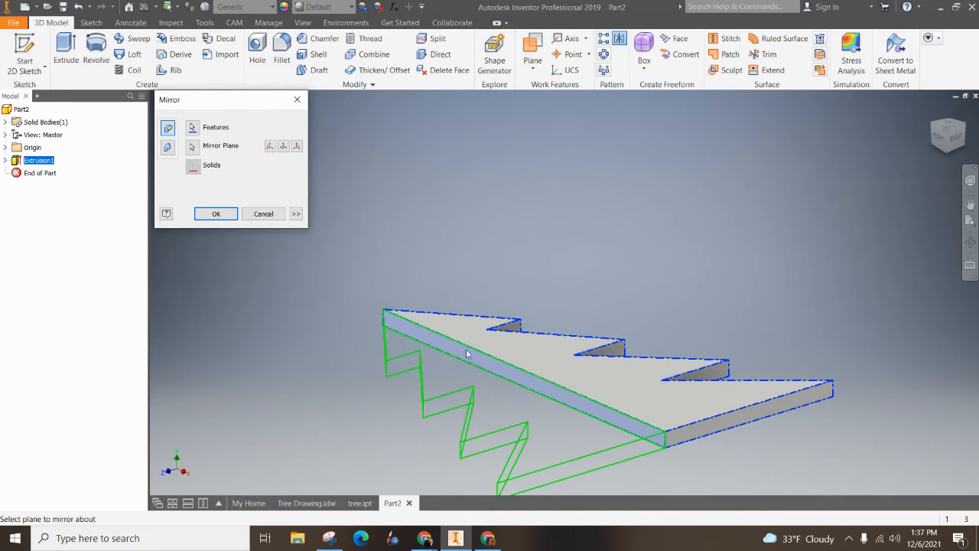
click(216, 214)
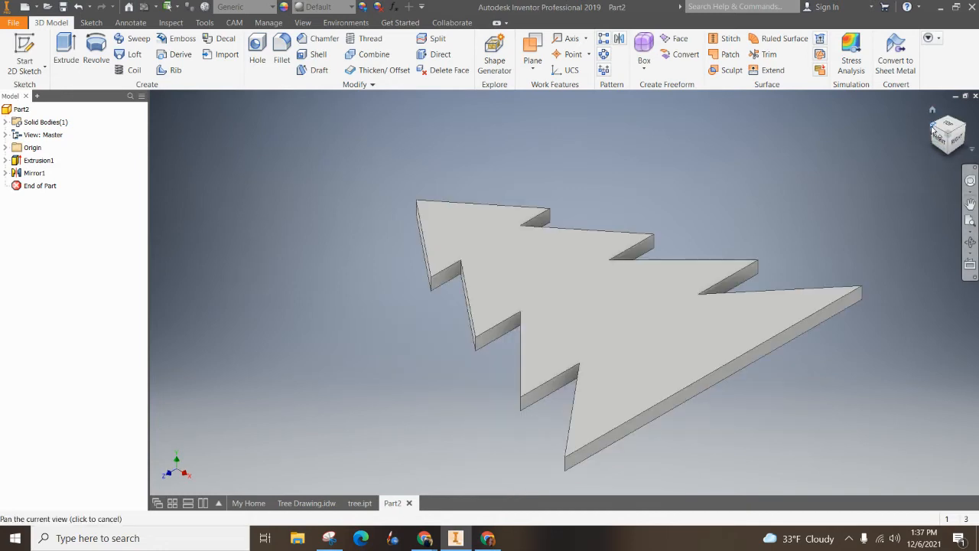
Step: Sketch on the tree's front face, project its outline, and place a centre rectangle at the base midpoint
click(948, 133)
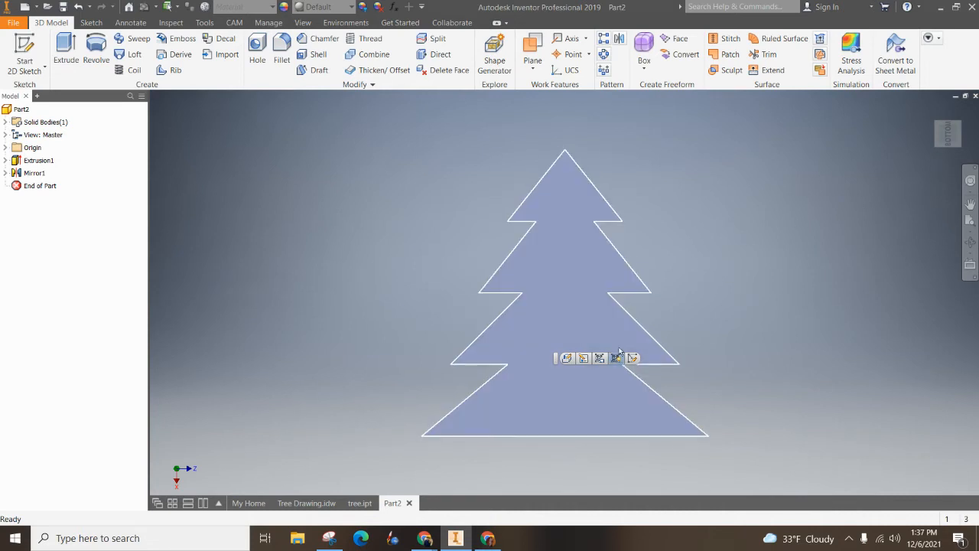
click(91, 23)
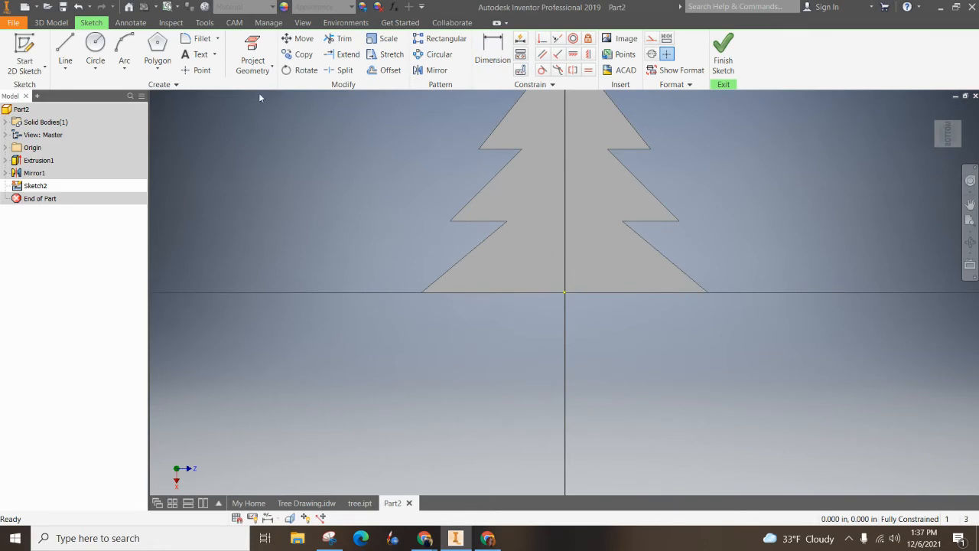
click(253, 60)
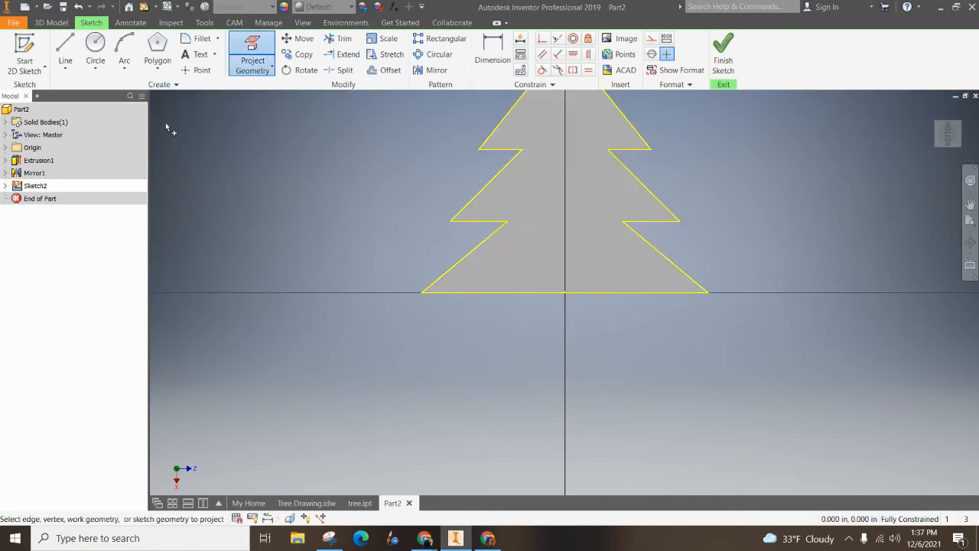
click(156, 61)
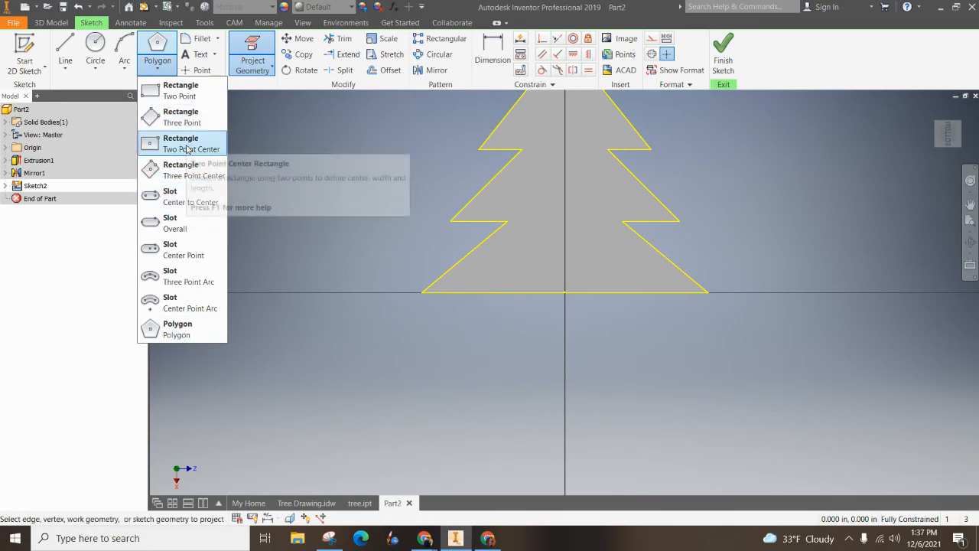
click(181, 144)
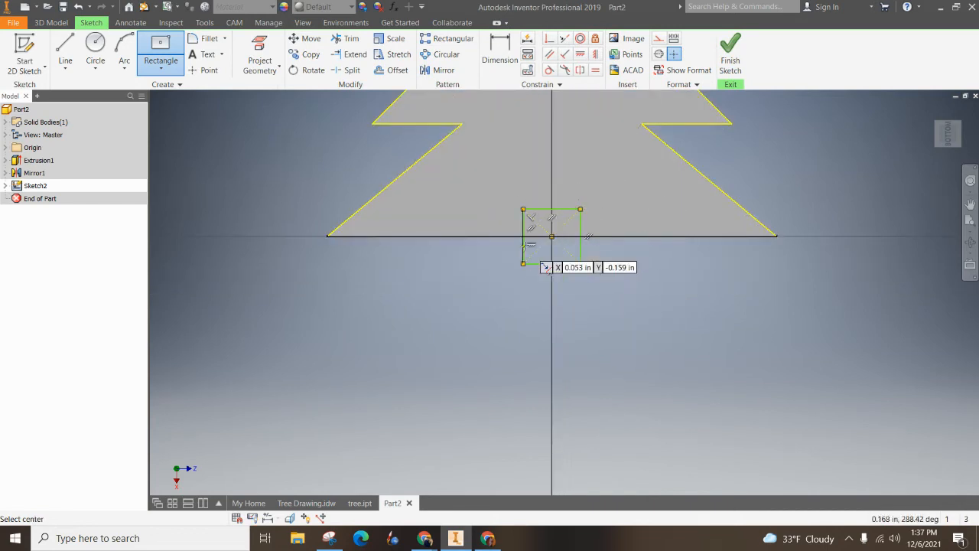
click(498, 54)
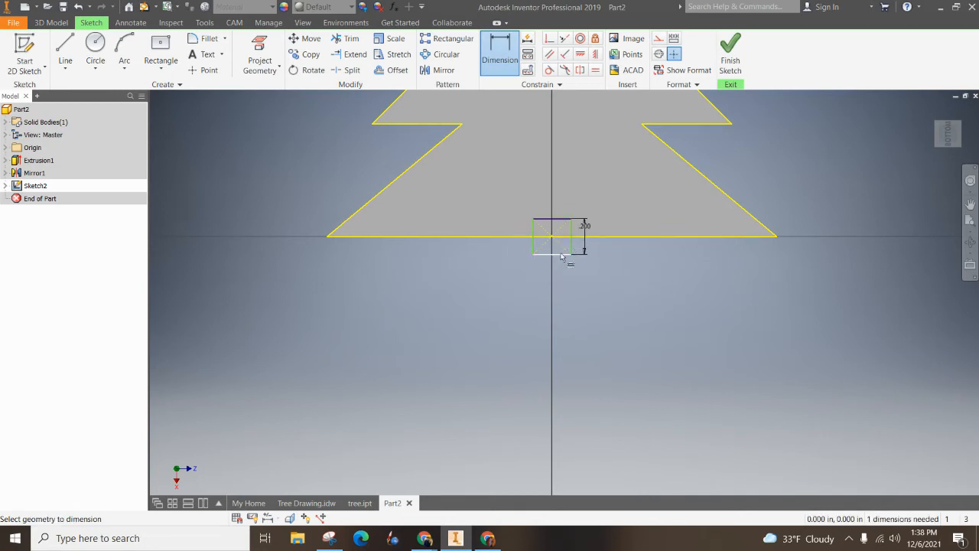
Step: Dimension the trunk rectangle .200 square and trim away its extra line
click(550, 282)
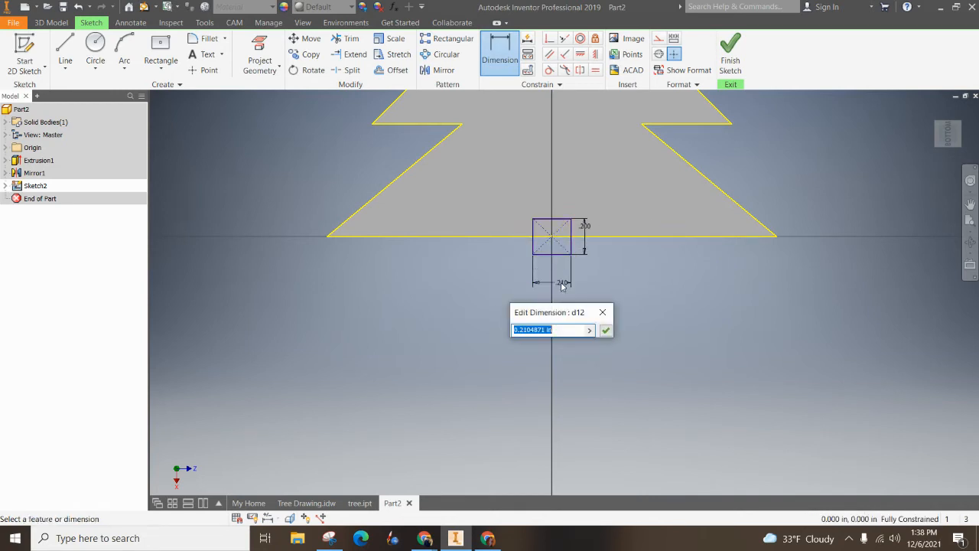
click(606, 330)
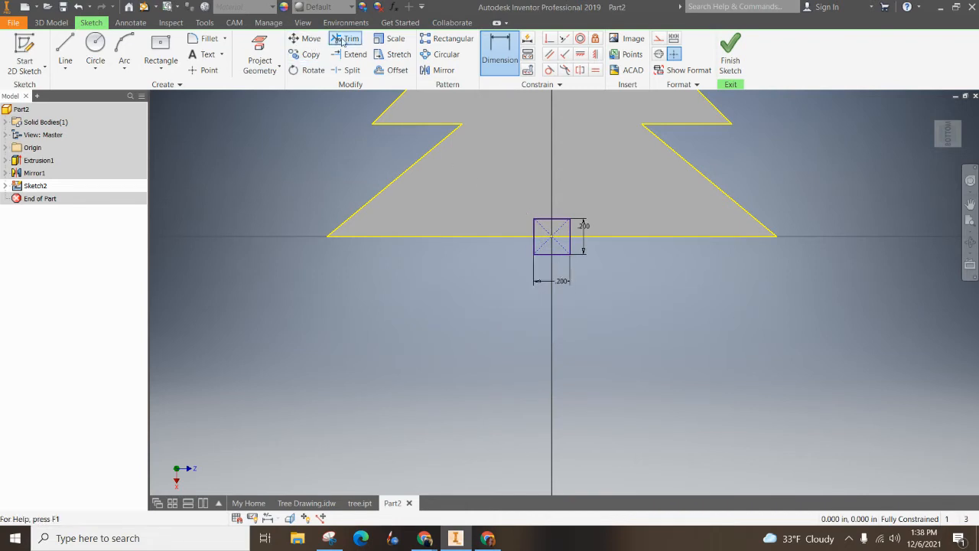
click(350, 38)
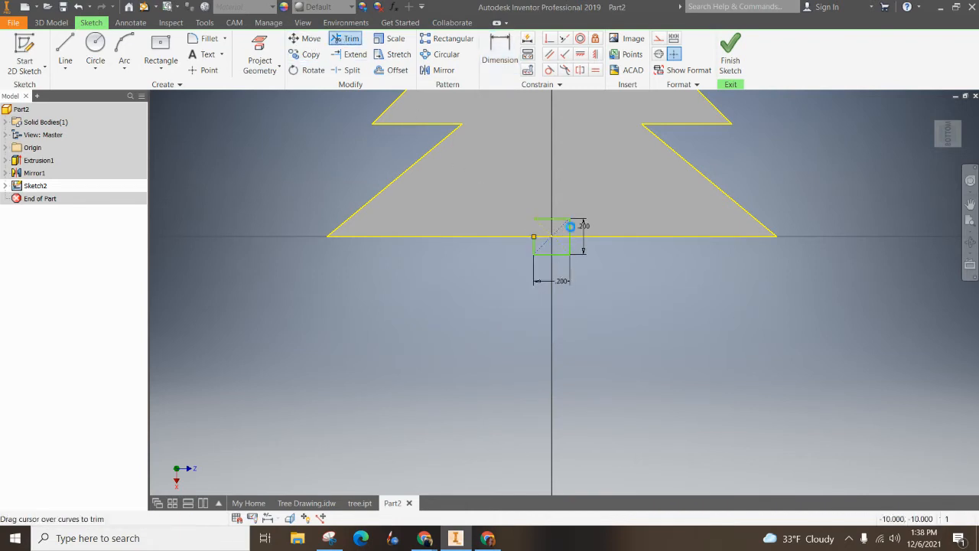
click(551, 232)
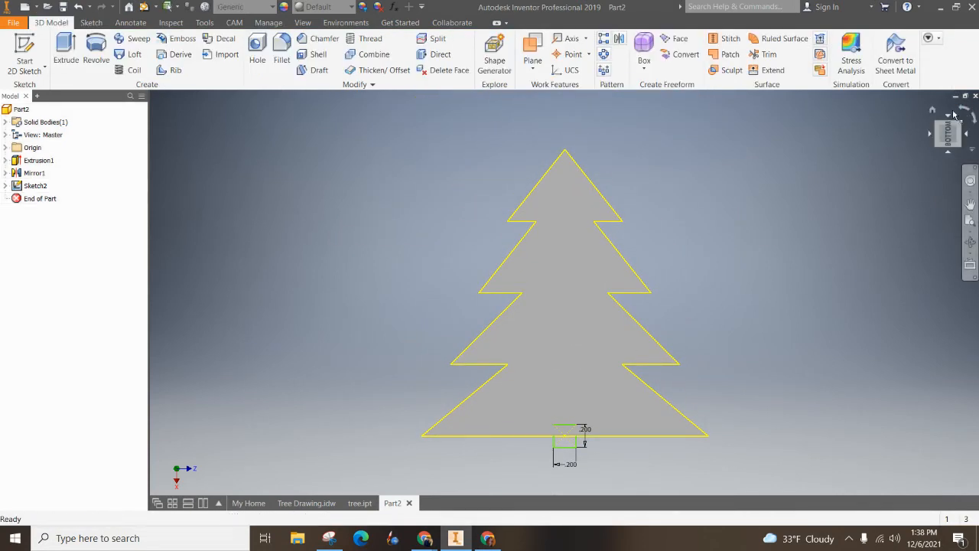
Step: Extrude the trunk profile symmetrically in both directions to its set depth
click(64, 49)
text(.1)
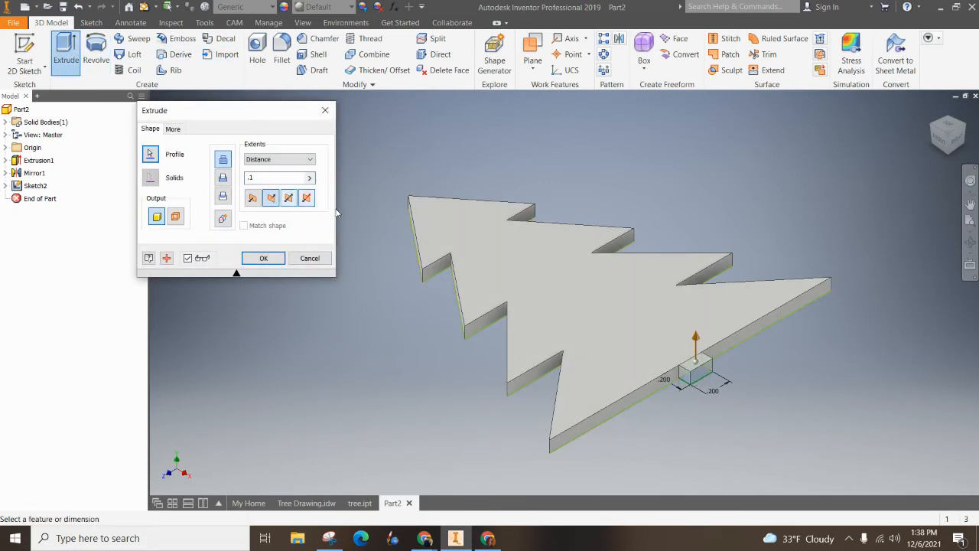
click(275, 177)
text(.08)
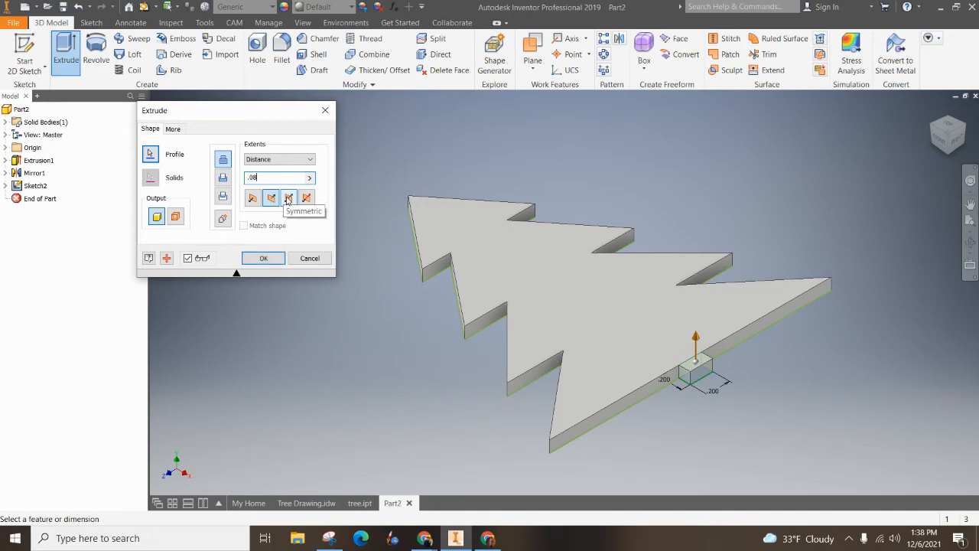
click(263, 257)
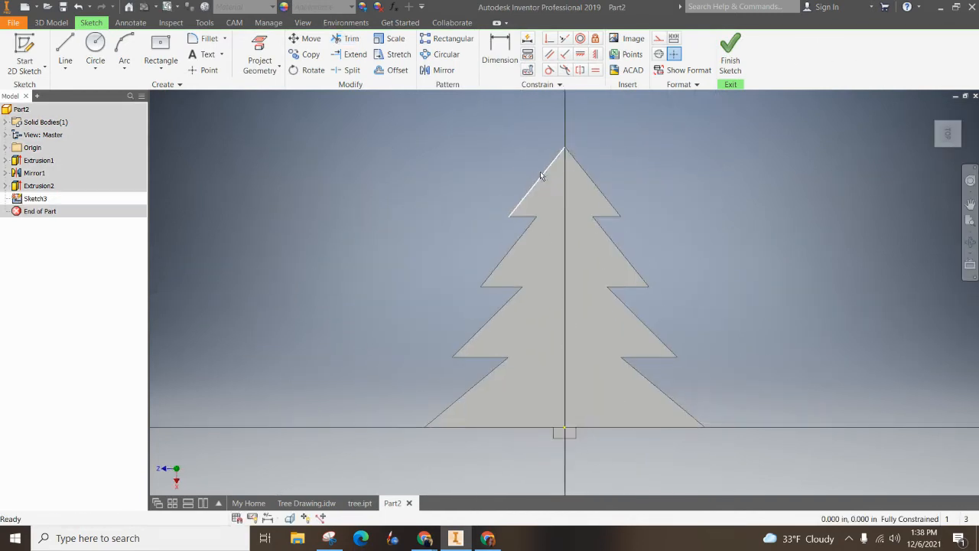
Step: Project the tree outline, draw a .100 circle on the centreline and dimension it .2 from the treetop
click(260, 60)
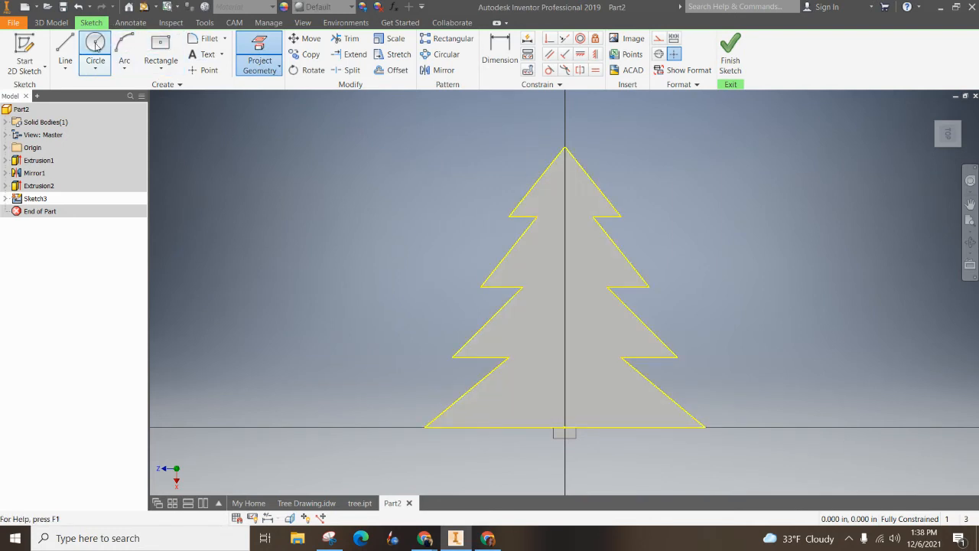
click(94, 45)
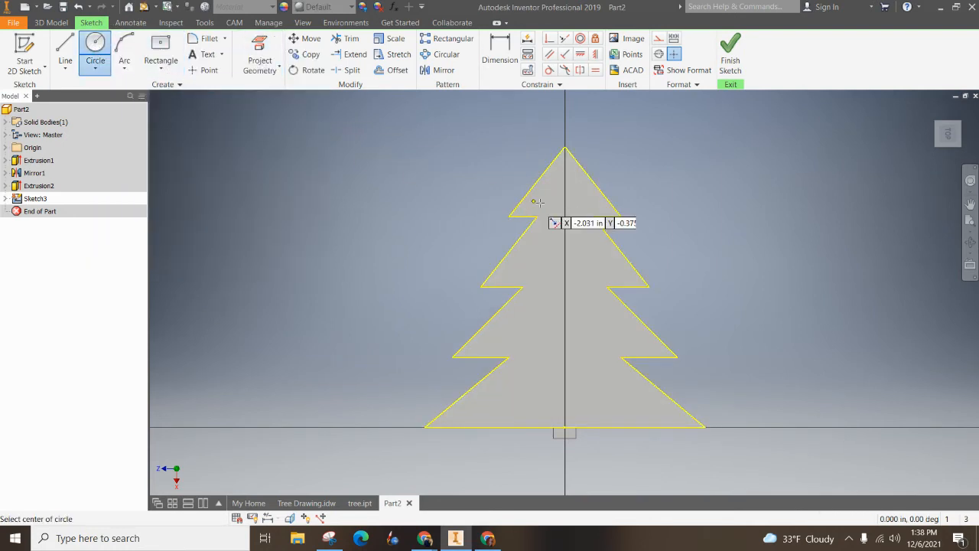
click(564, 177)
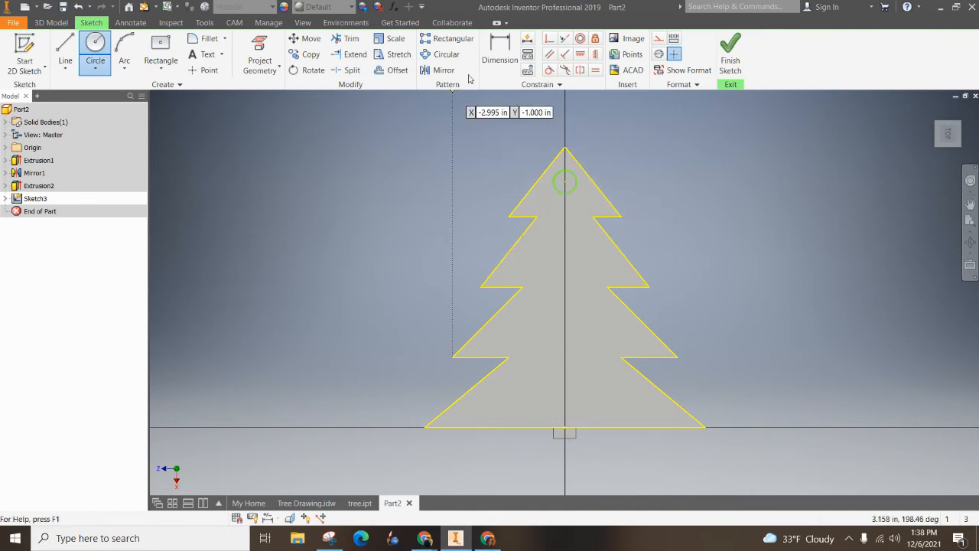
click(498, 43)
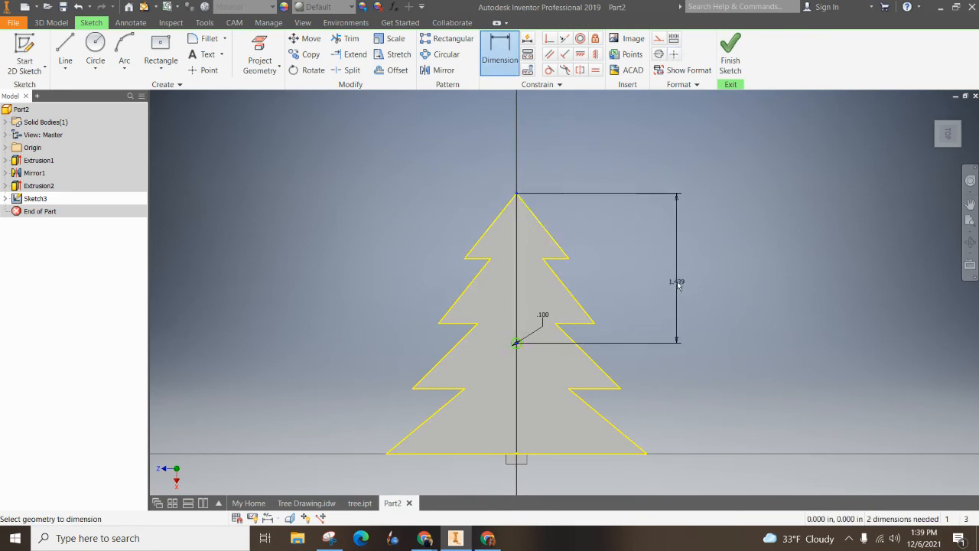
click(676, 282)
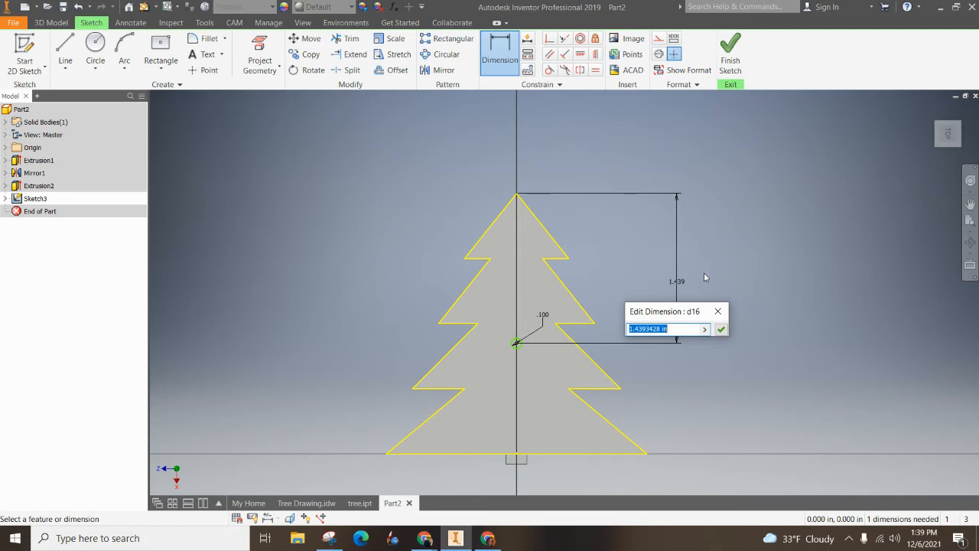
text(.2)
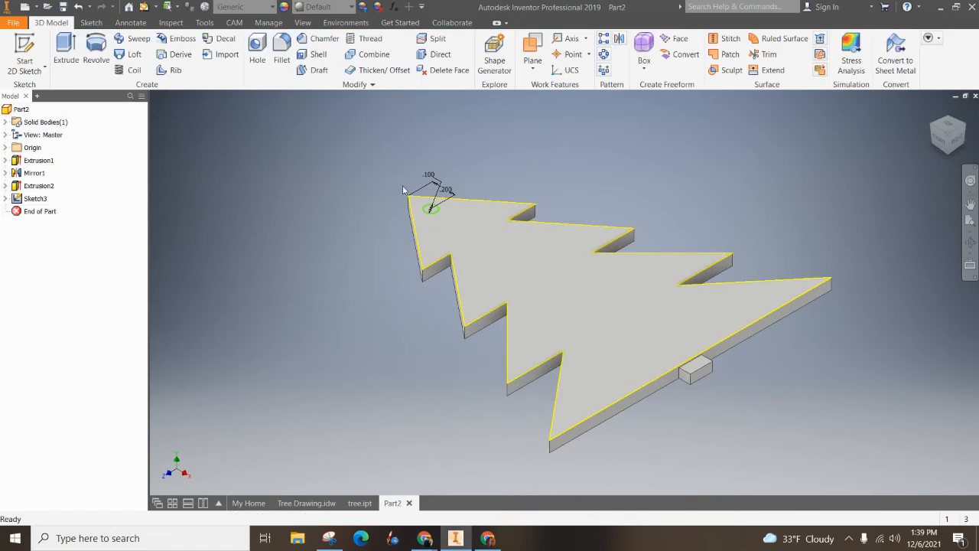
Step: Extrude-cut the circle profile through All to make the hanging hole
click(64, 49)
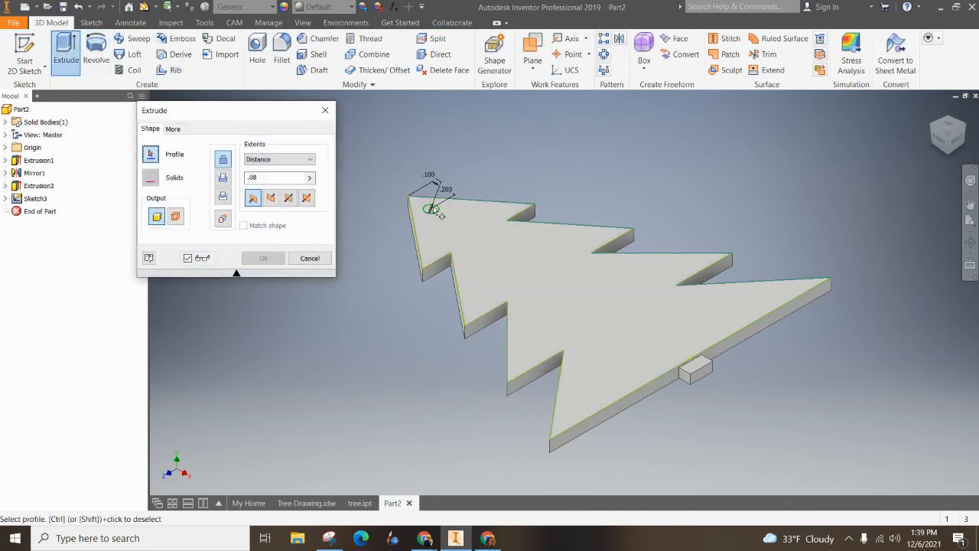
click(269, 197)
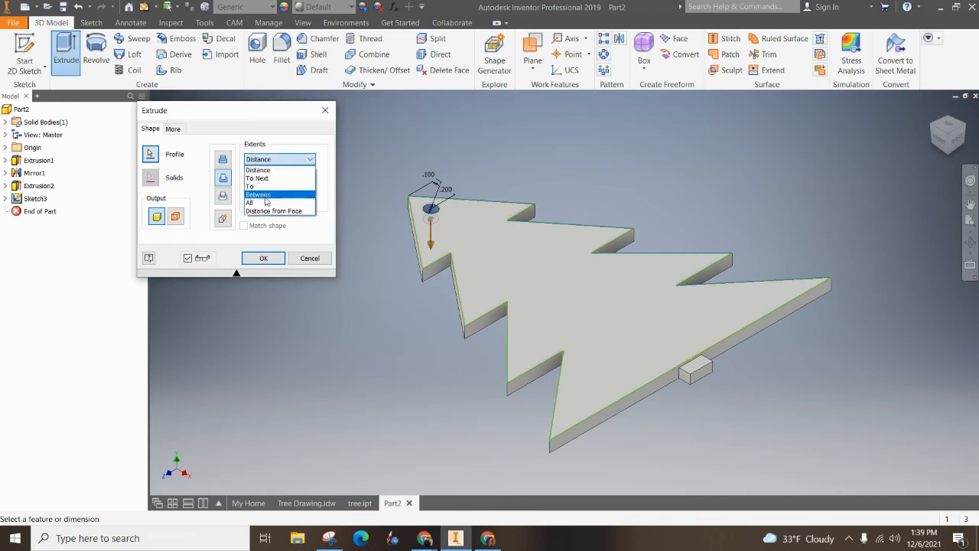
click(263, 257)
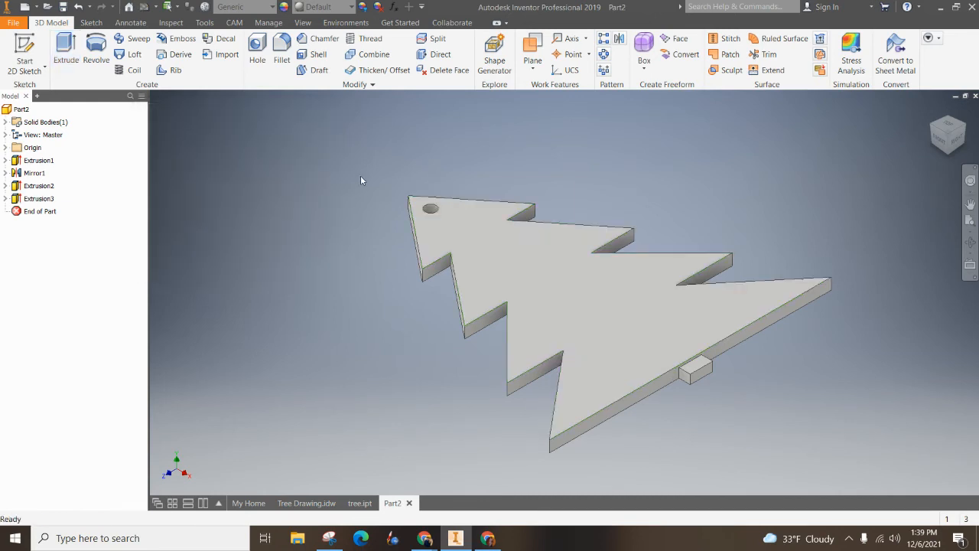
mouse_move(425, 270)
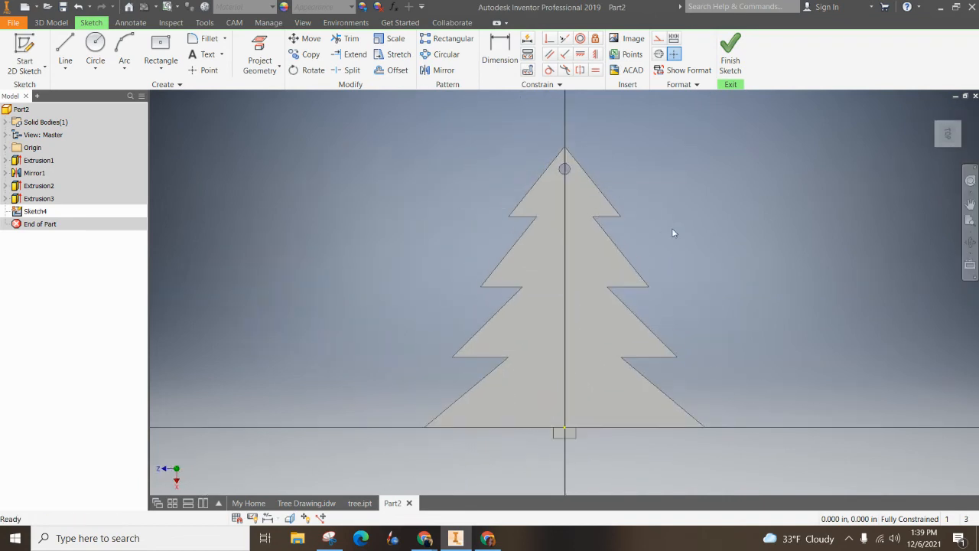
Step: Project the tree outline into the new sketch and enter the sketch text 'Happy Holidays'
click(260, 55)
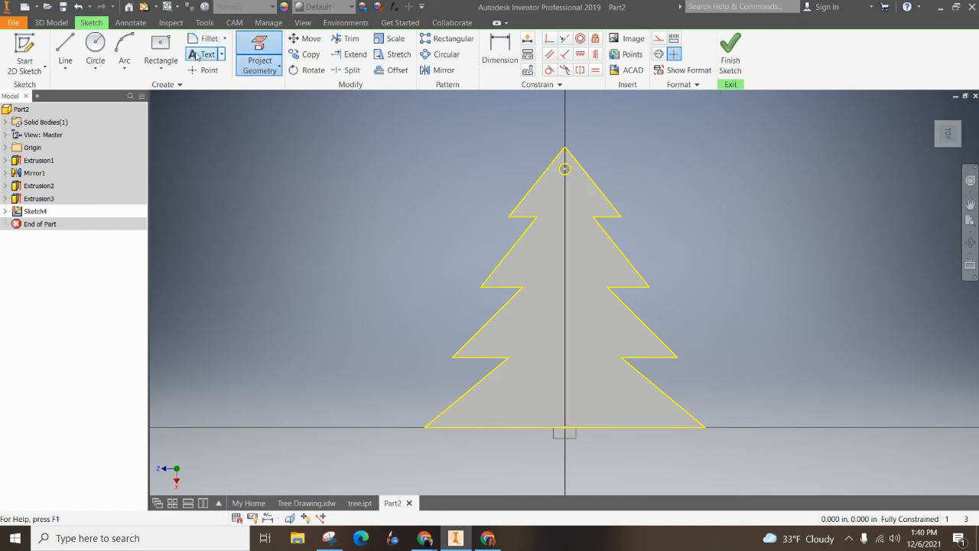
click(208, 54)
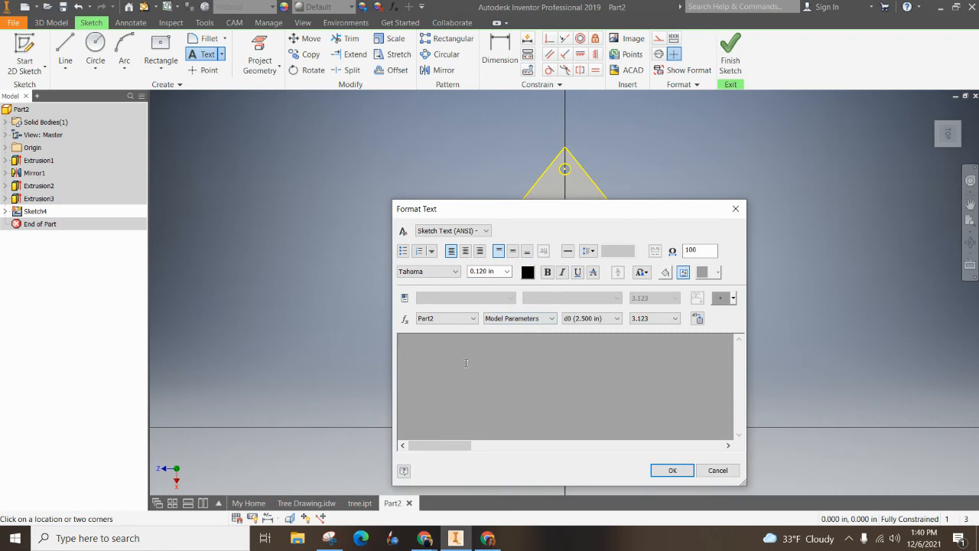
text(Happy)
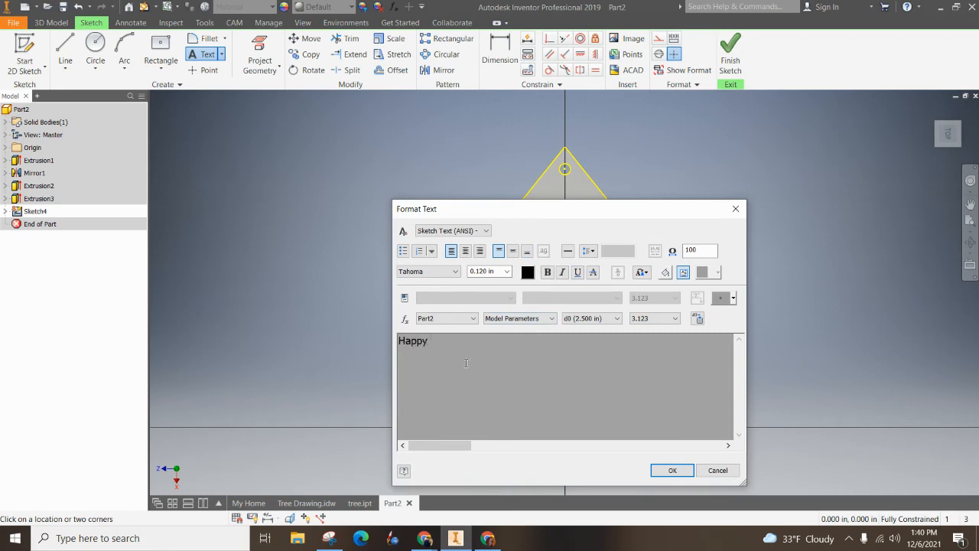
text(Holidays)
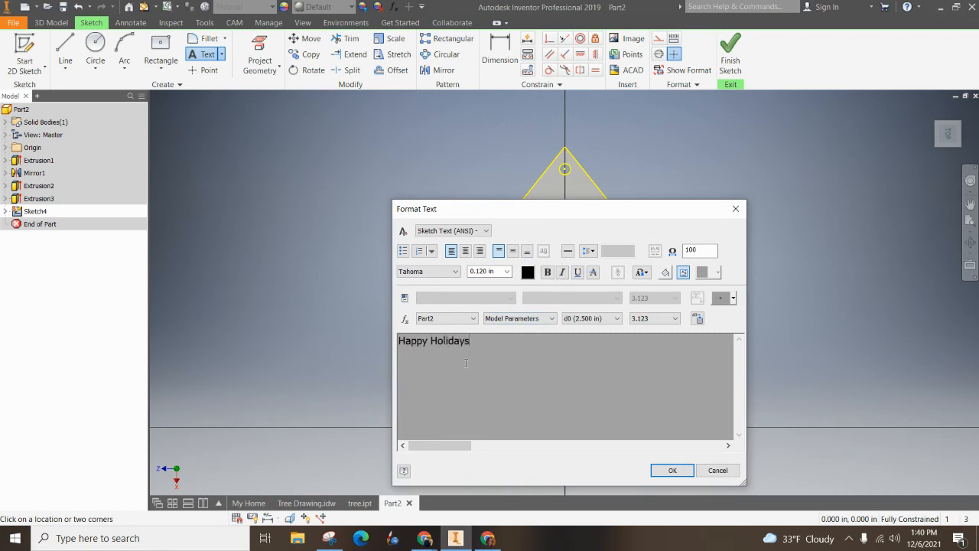
Step: Make the 'Happy Holidays' text bold at 0.240 in and place it on the sketch
triple_click(434, 339)
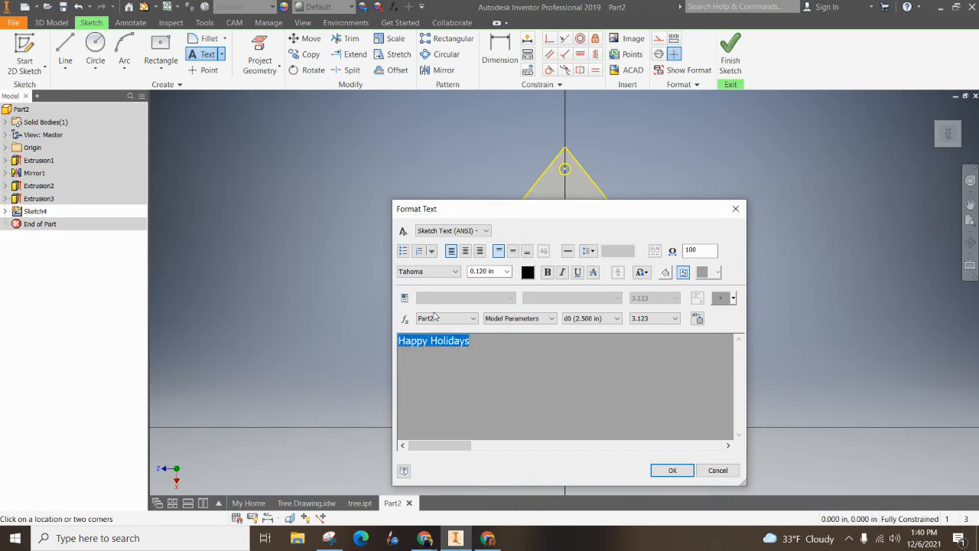
click(547, 273)
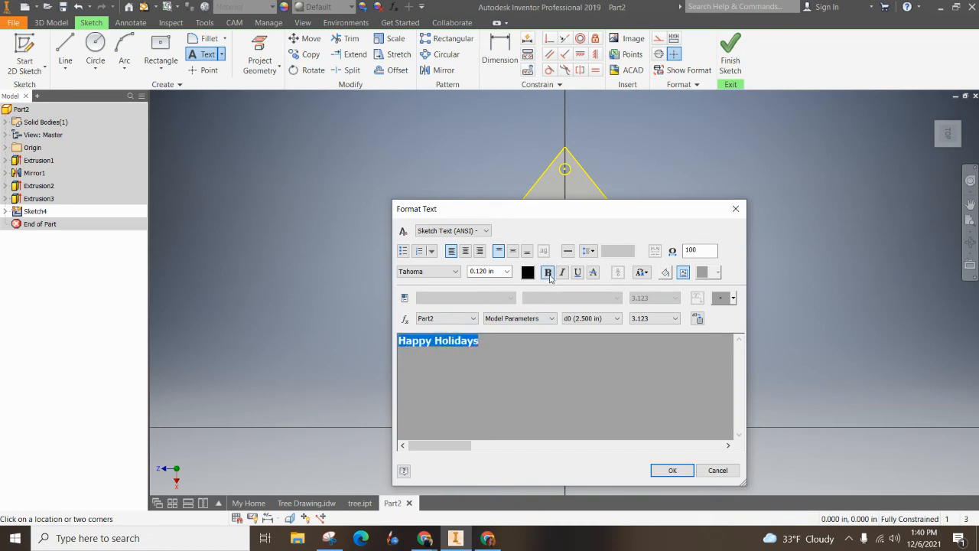
click(505, 271)
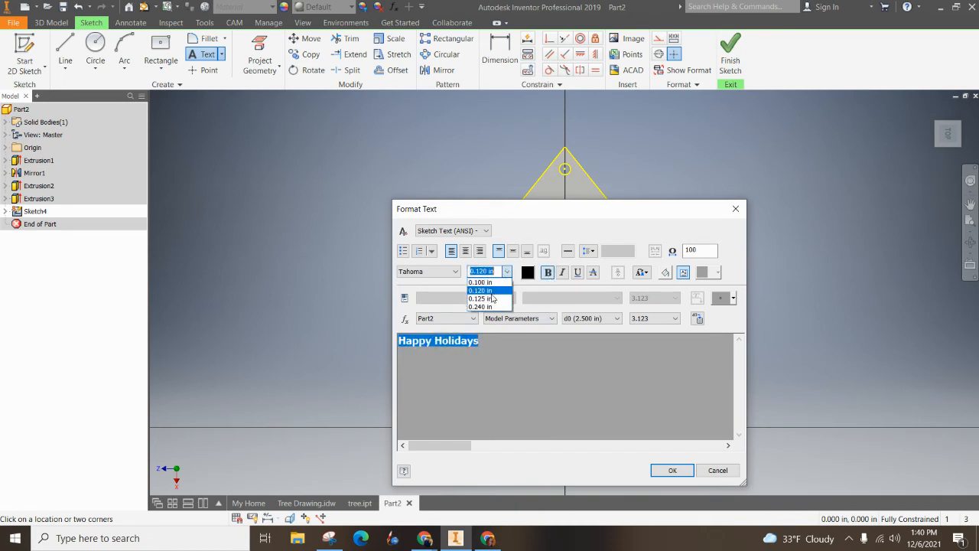
click(480, 306)
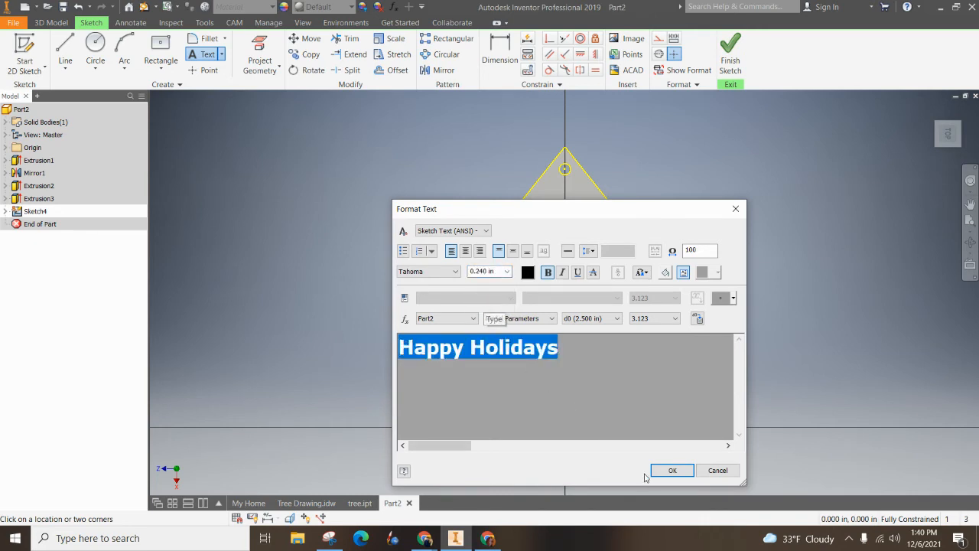
click(672, 469)
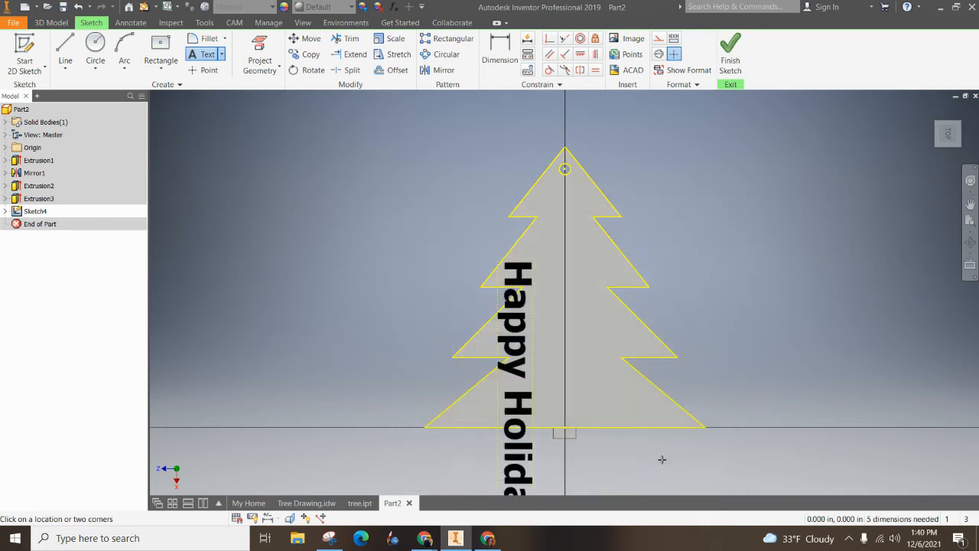
mouse_move(355, 126)
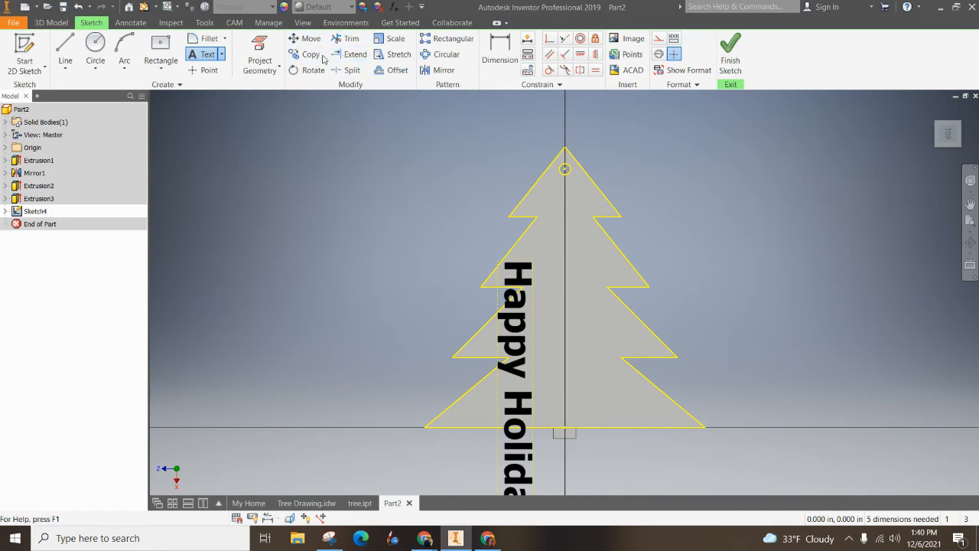
Step: Rotate the text to run horizontally and split 'Happy Holidays' onto two lines
click(312, 70)
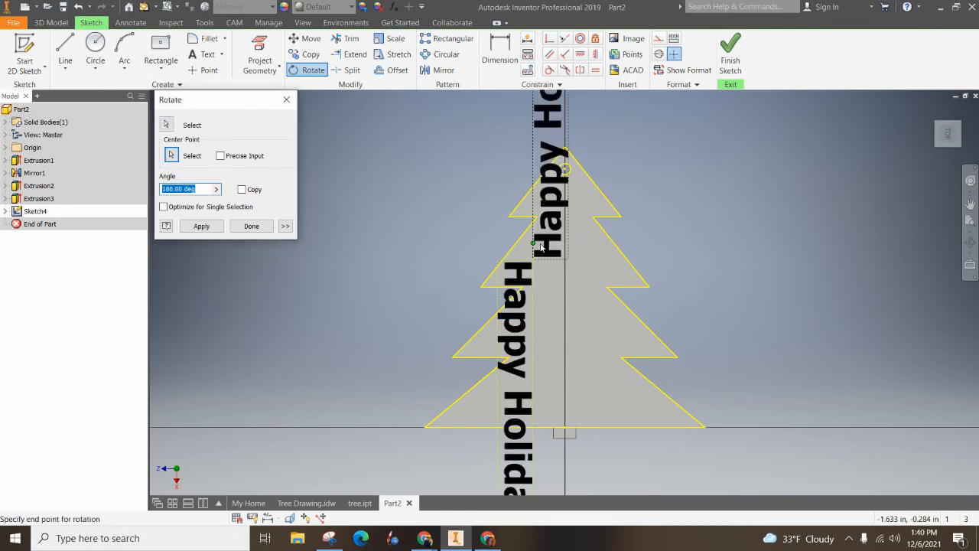
click(201, 226)
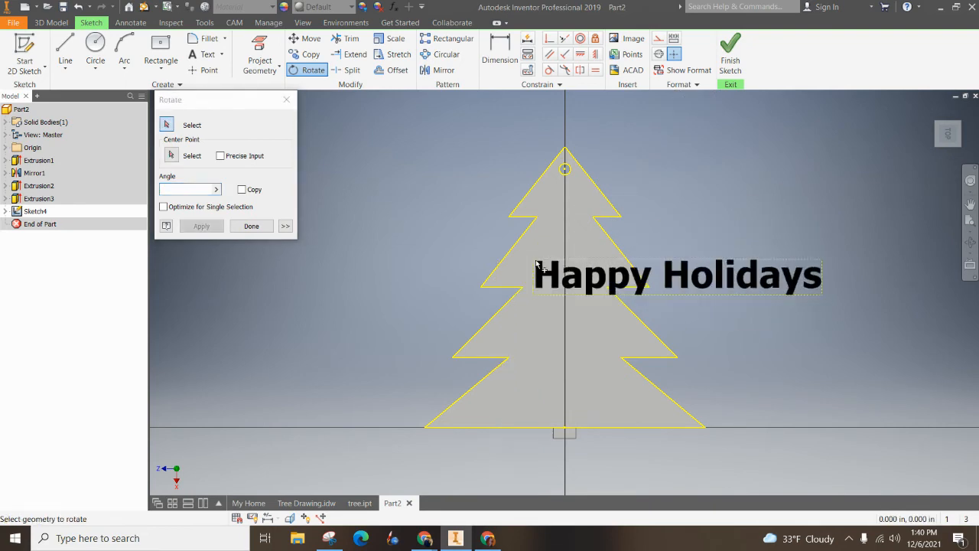
click(251, 226)
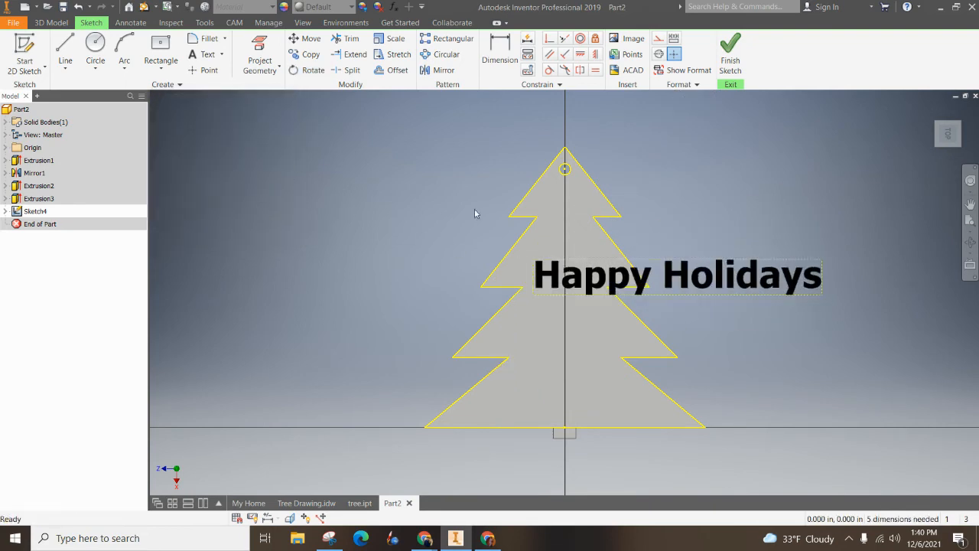
double_click(676, 275)
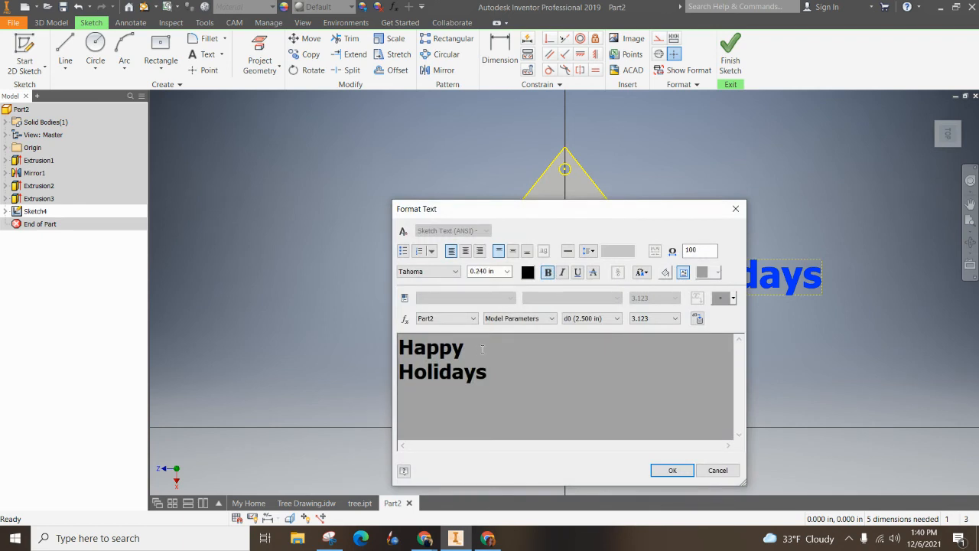
click(671, 470)
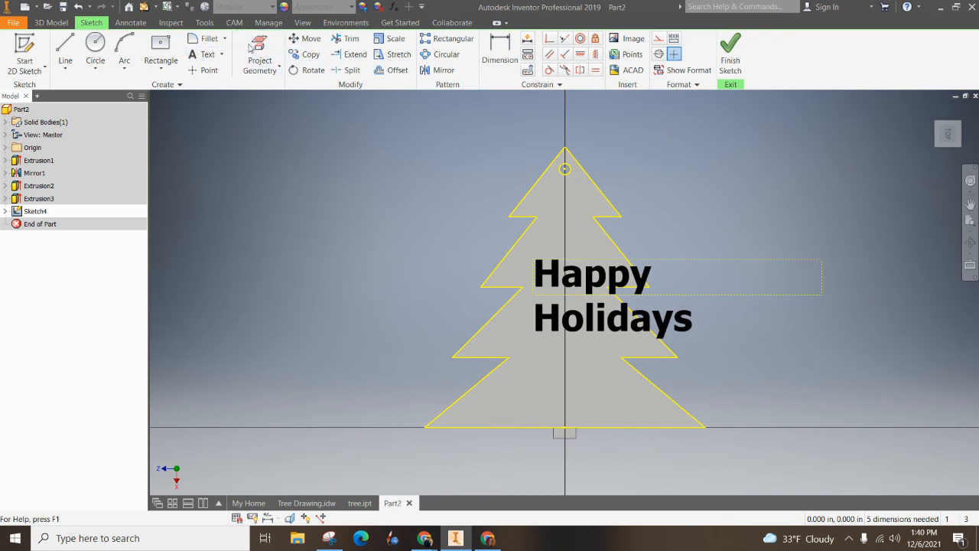
Step: Move the two-line text by a base point on the text to the middle of the tree
click(311, 38)
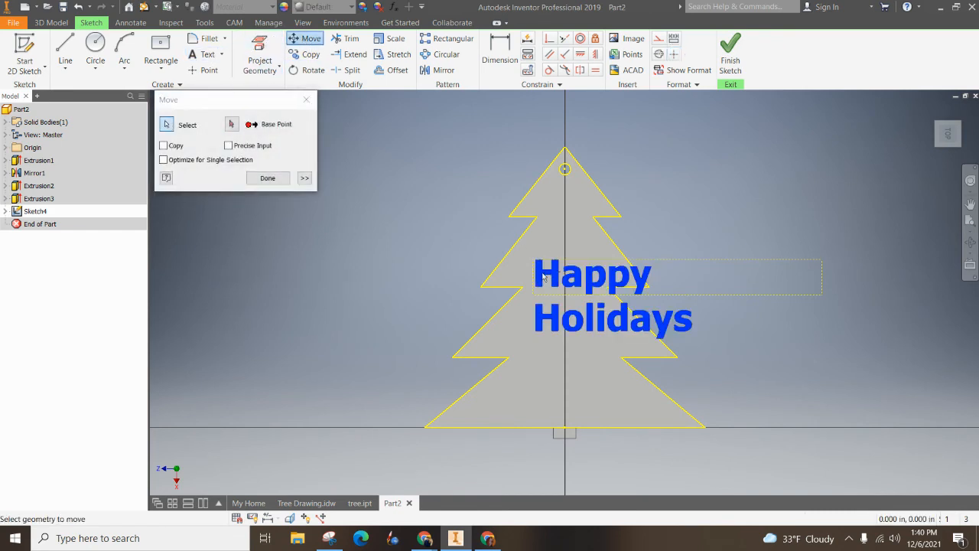
click(232, 123)
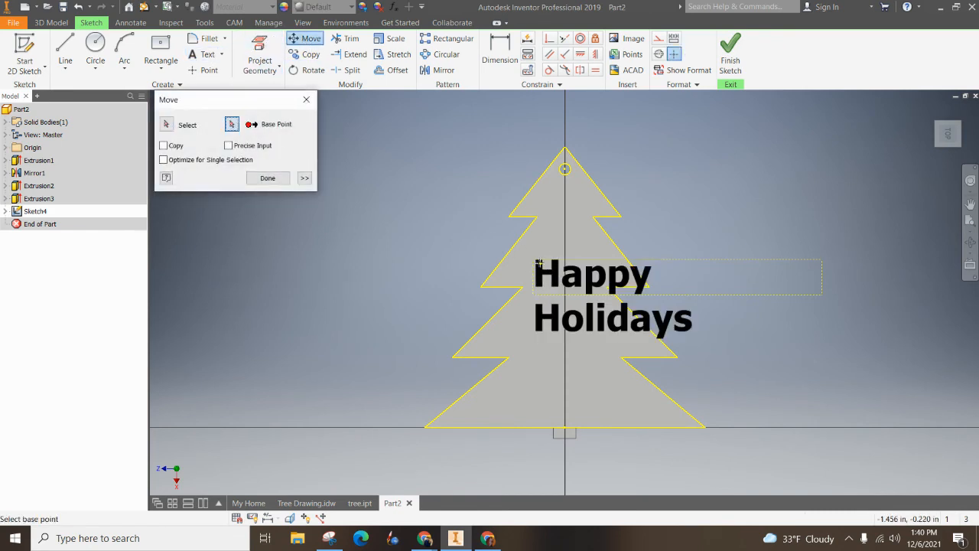
click(593, 274)
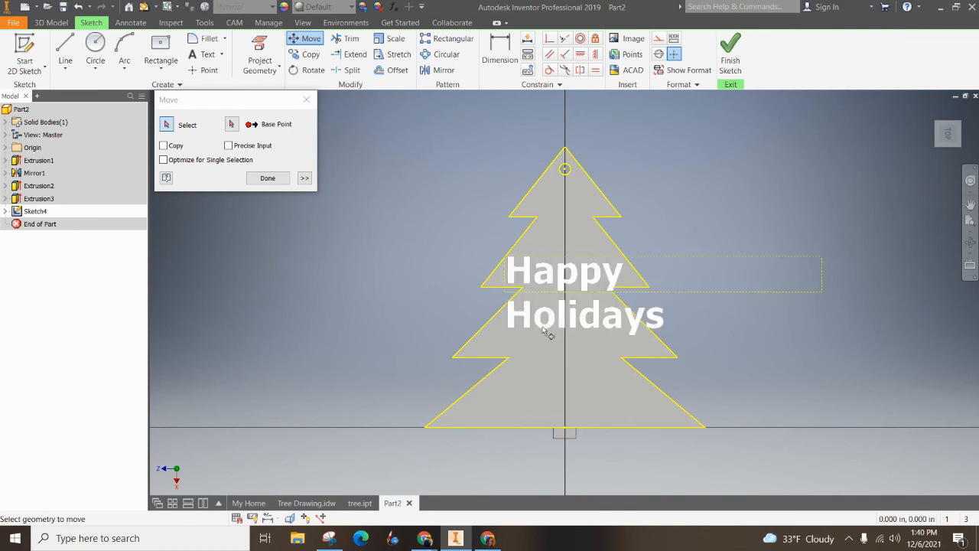
click(566, 272)
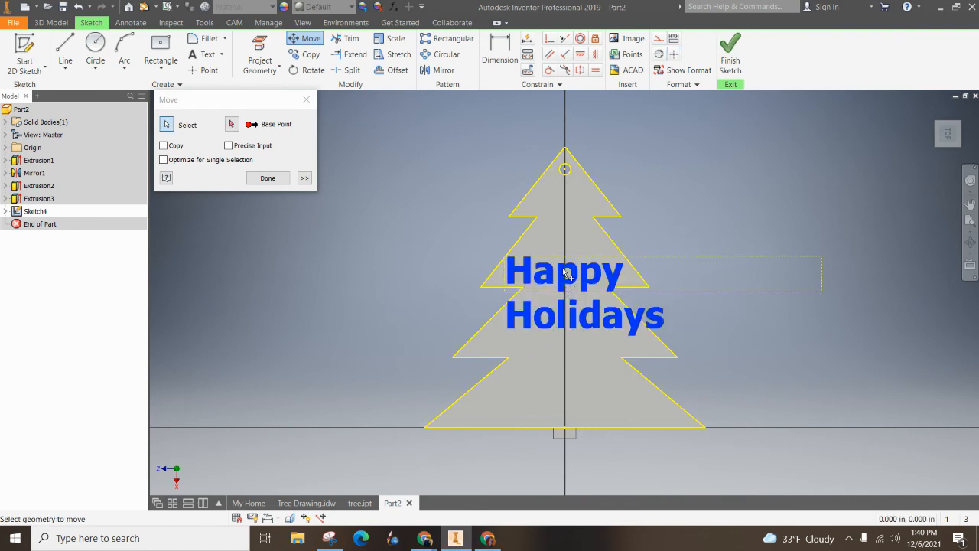
click(266, 178)
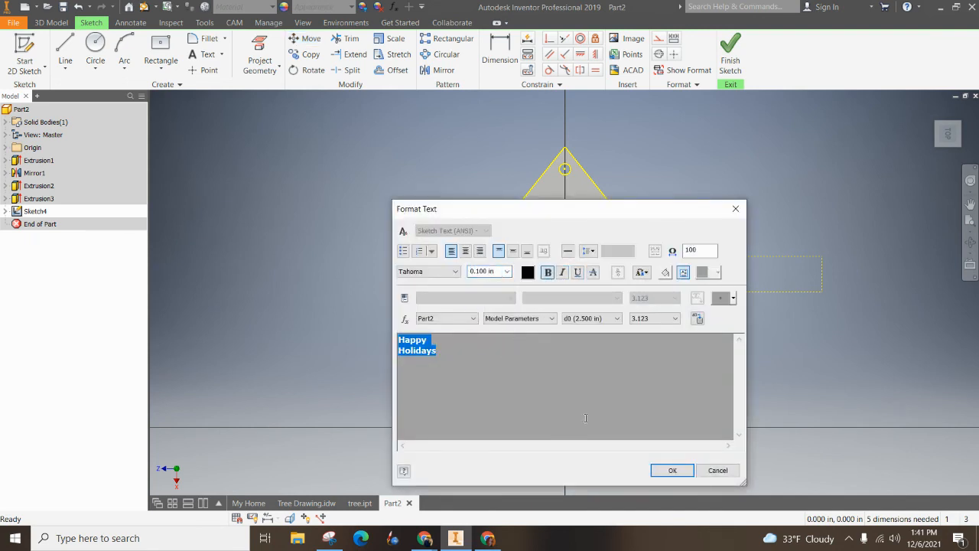
Step: Resize the 'Happy Holidays' text to 0.125 in and finish the sketch
click(671, 469)
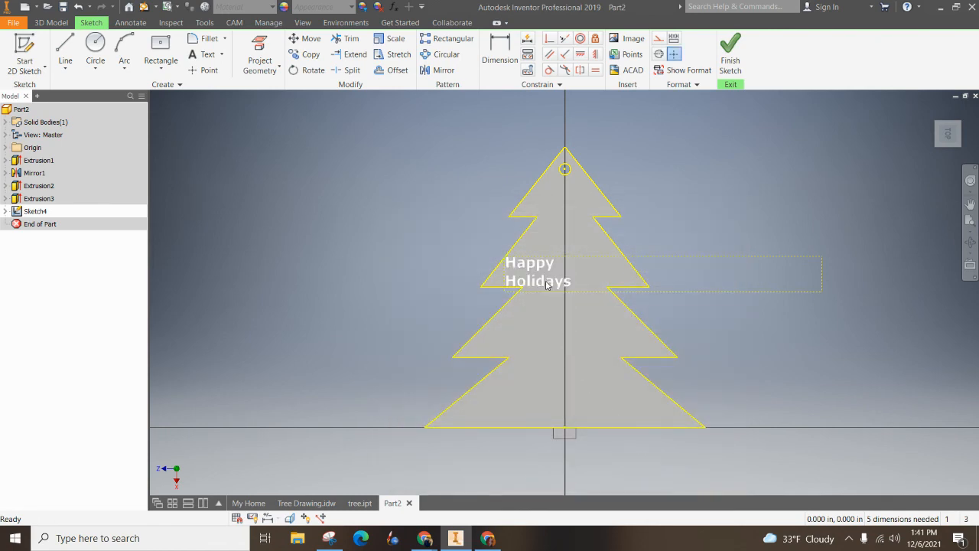
click(538, 272)
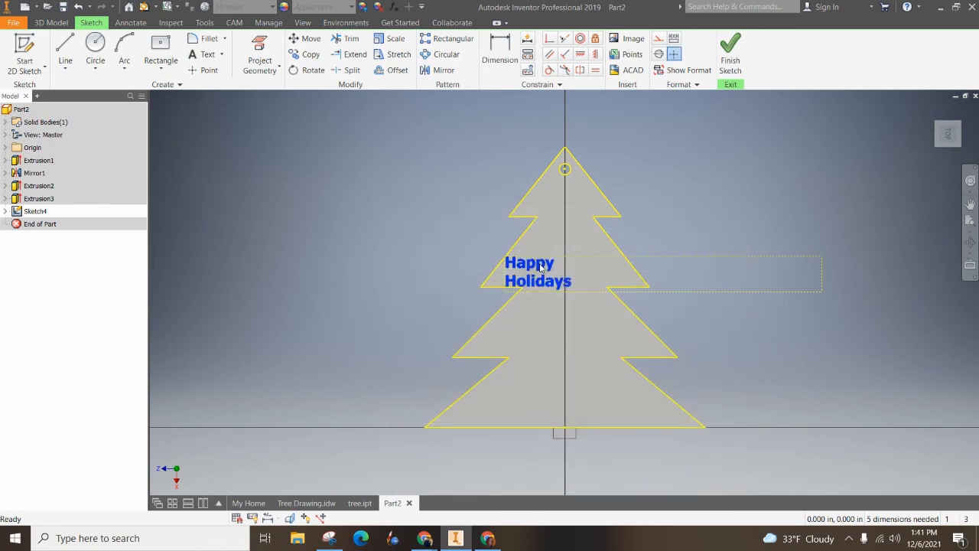
double_click(539, 272)
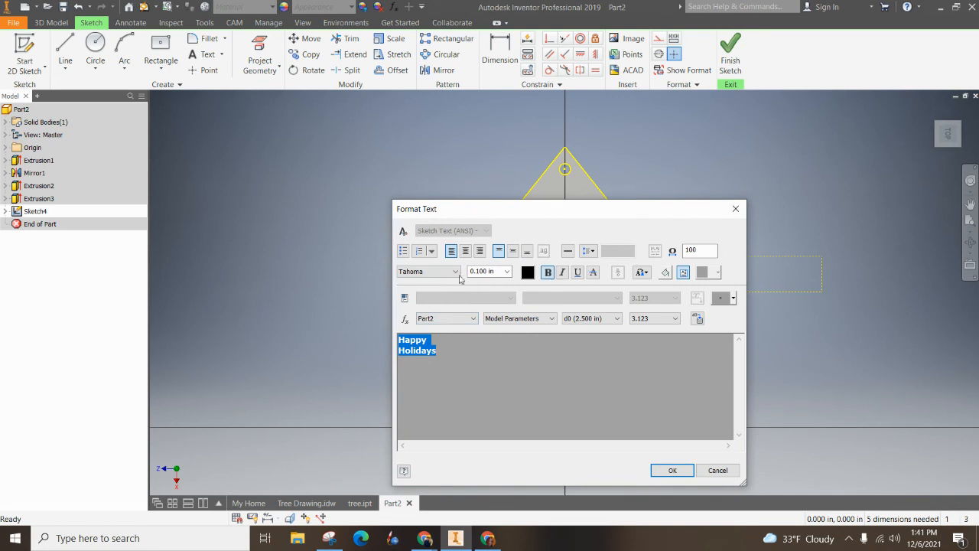
click(487, 271)
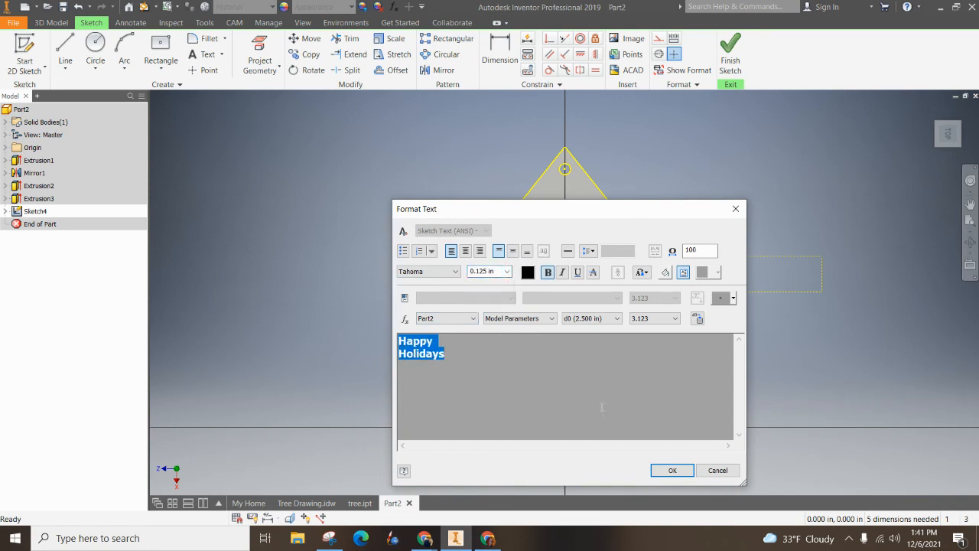
click(672, 470)
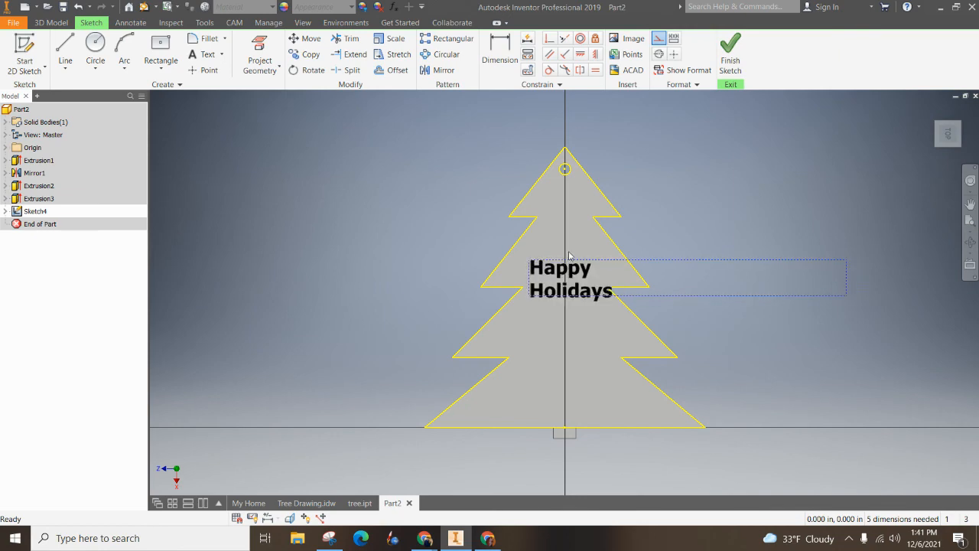
click(728, 49)
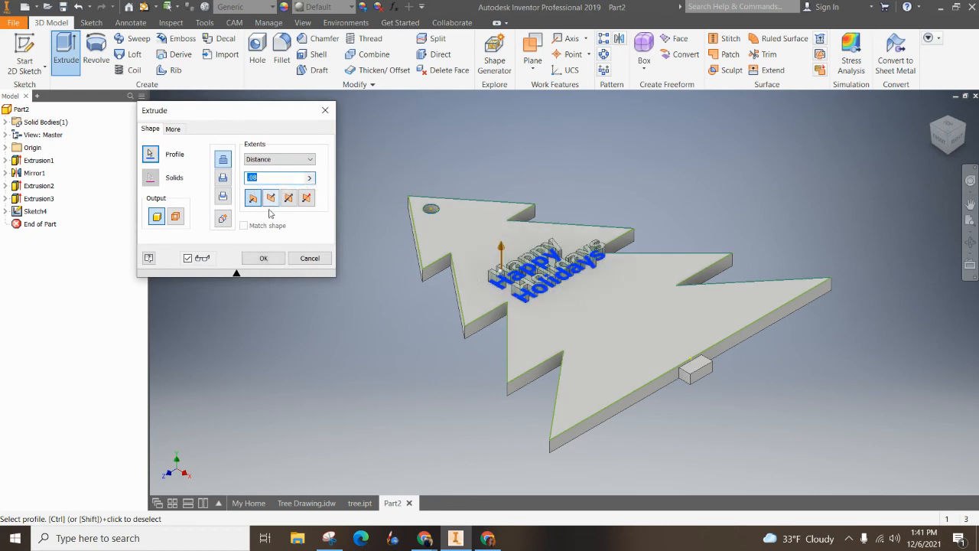
Step: Extrude the text profile as raised lettering on the tree face (Extrusion4)
click(263, 256)
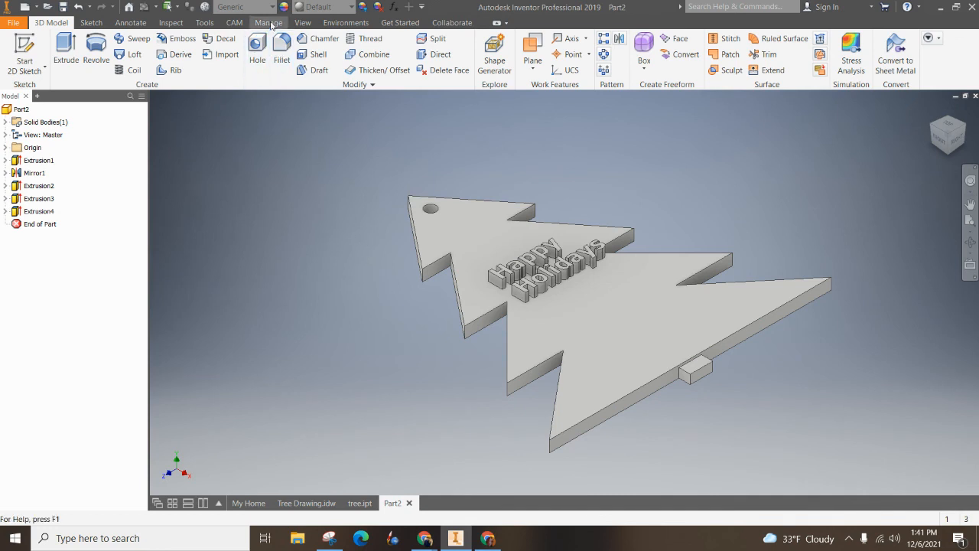
mouse_move(285, 6)
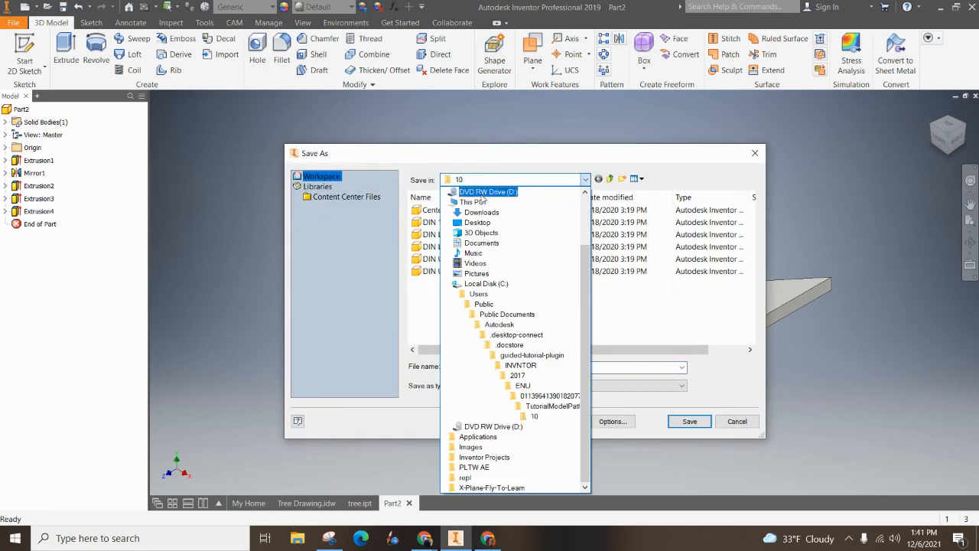
Step: Save the part as TreeSP.ipt in Desktop > Inventor Projects
click(474, 202)
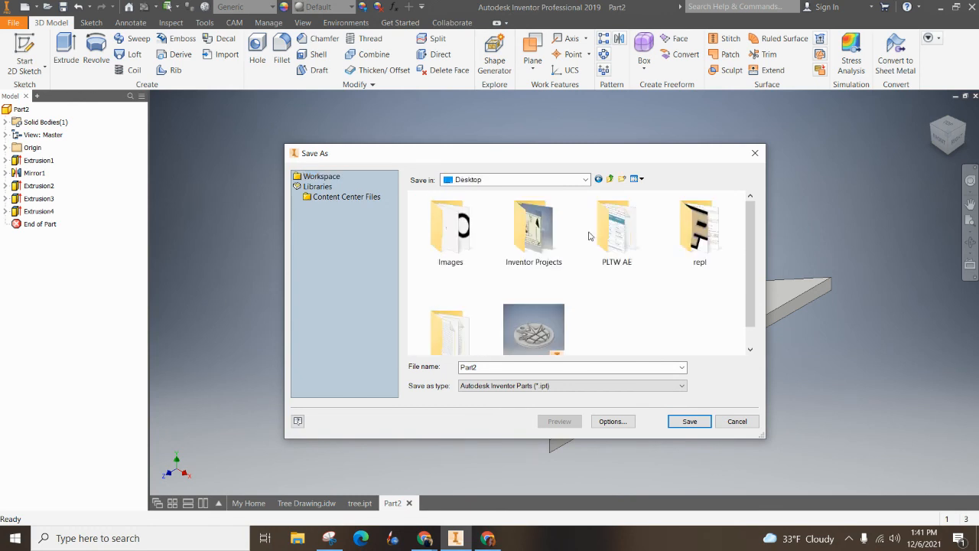
double_click(532, 229)
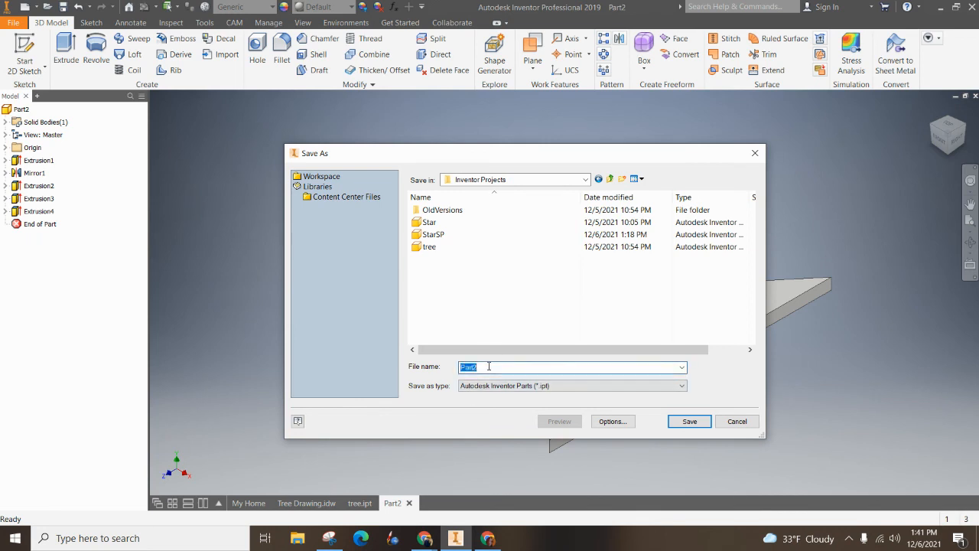
text(TreeSP)
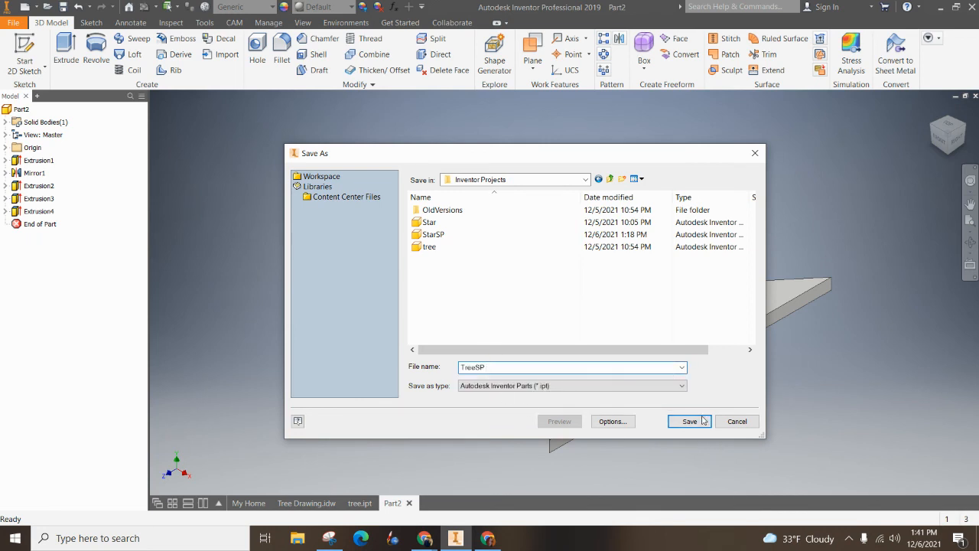
click(688, 420)
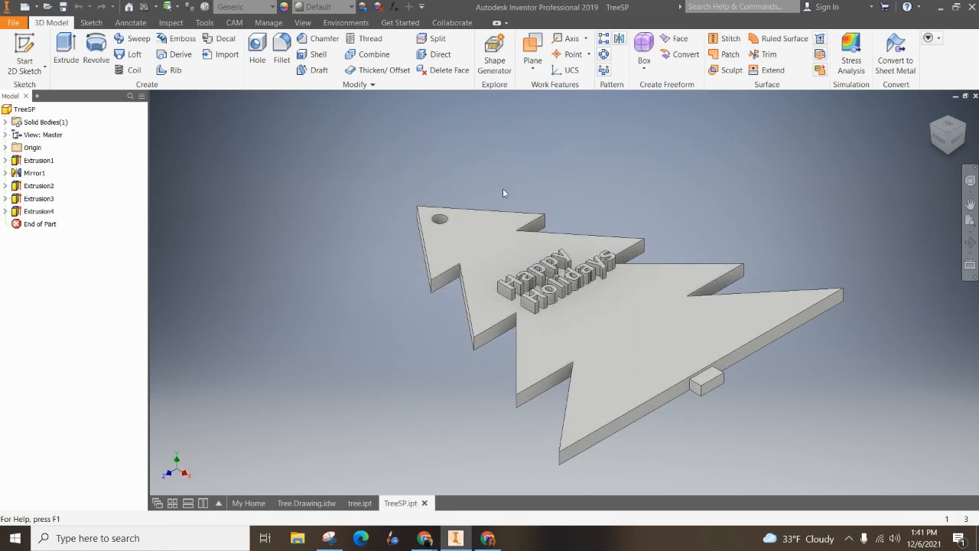
mouse_move(407, 462)
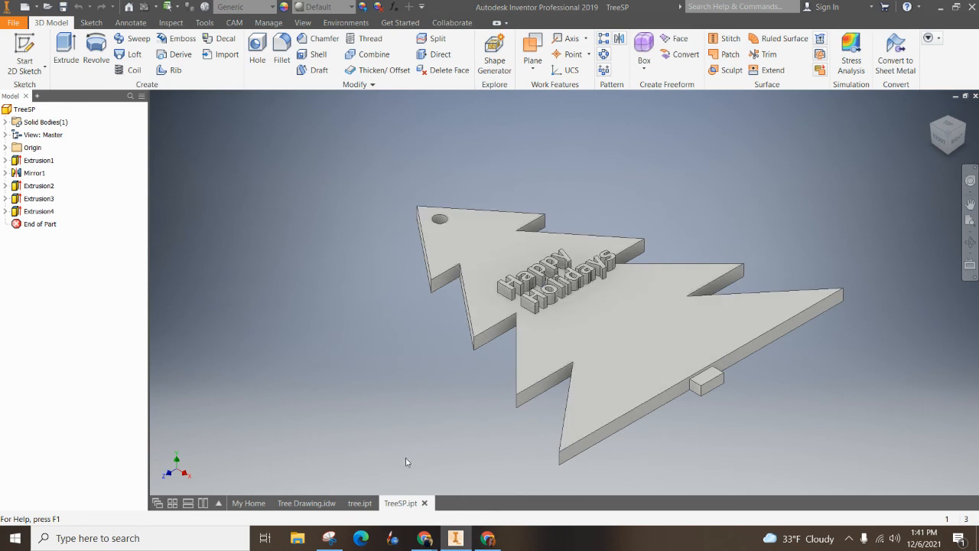